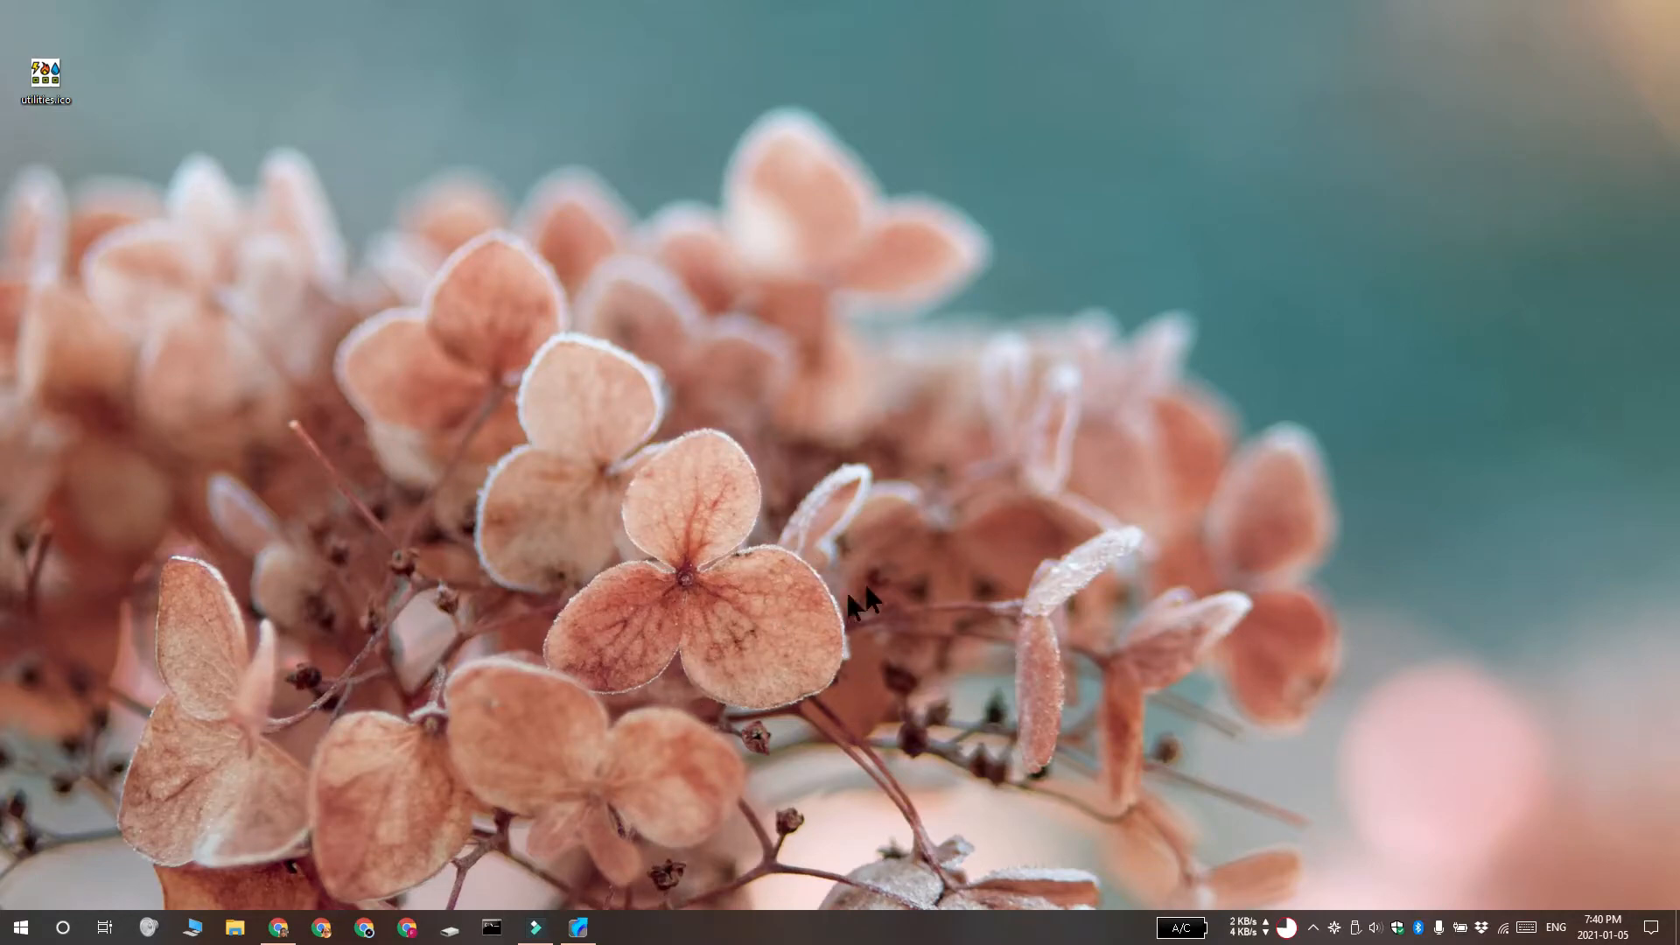
pyautogui.moveTo(75, 667)
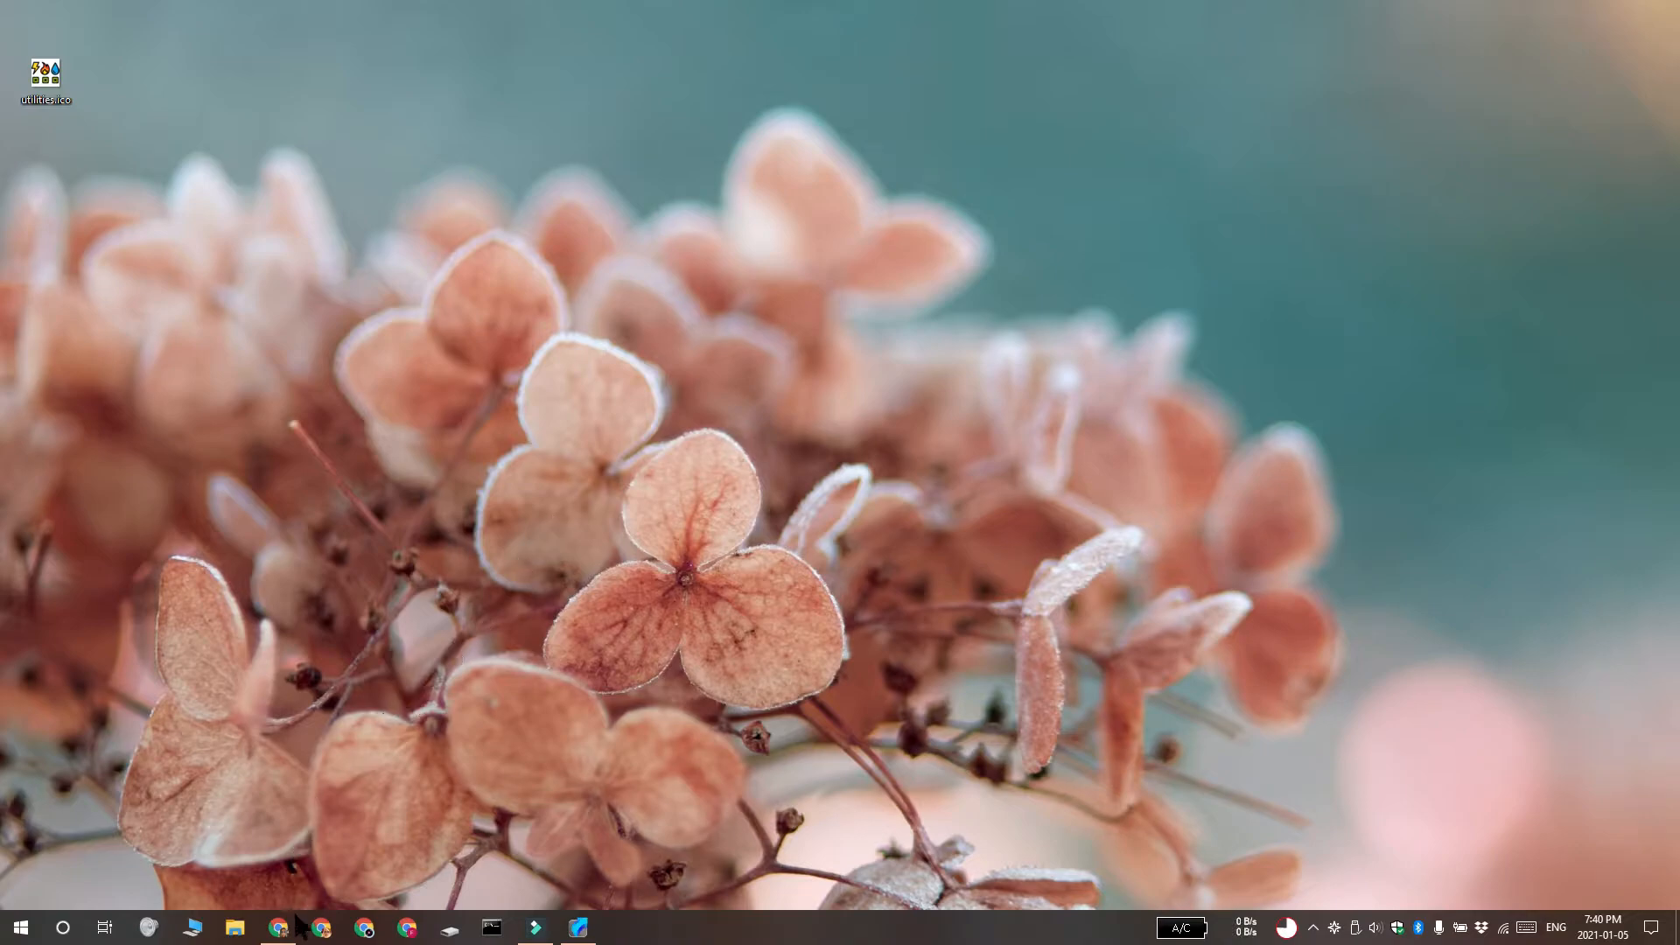
# Launch Start Menu Manager from the taskbar.
pyautogui.click(277, 928)
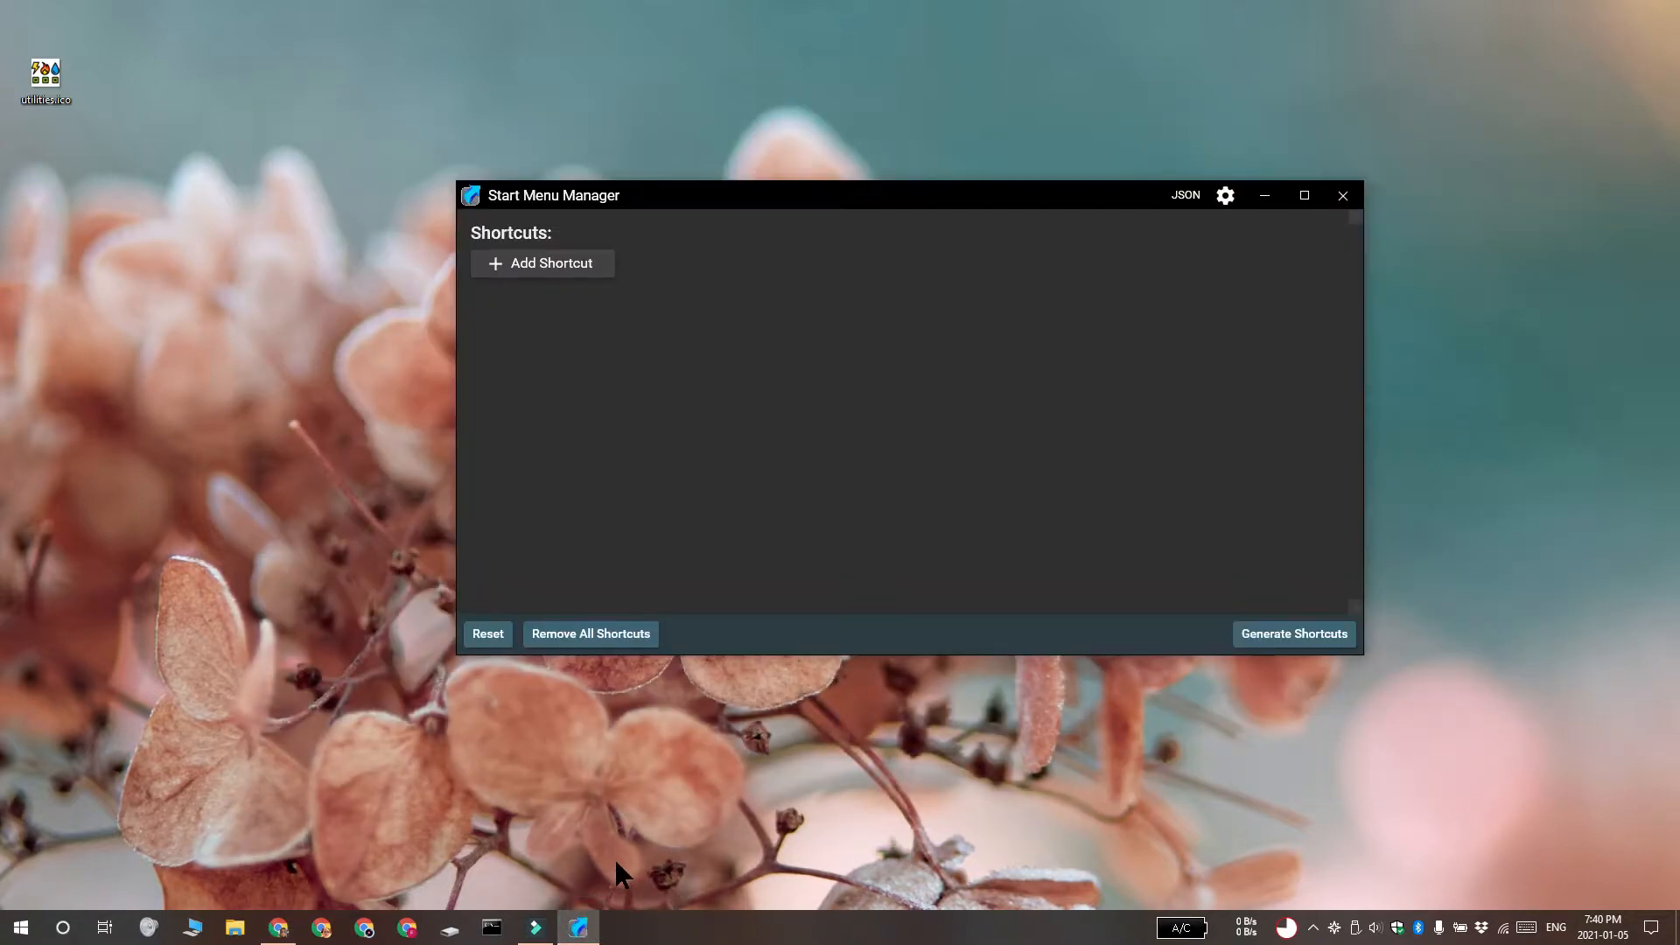
# Add a File-type shortcut and rename it Utilities.
pyautogui.click(543, 262)
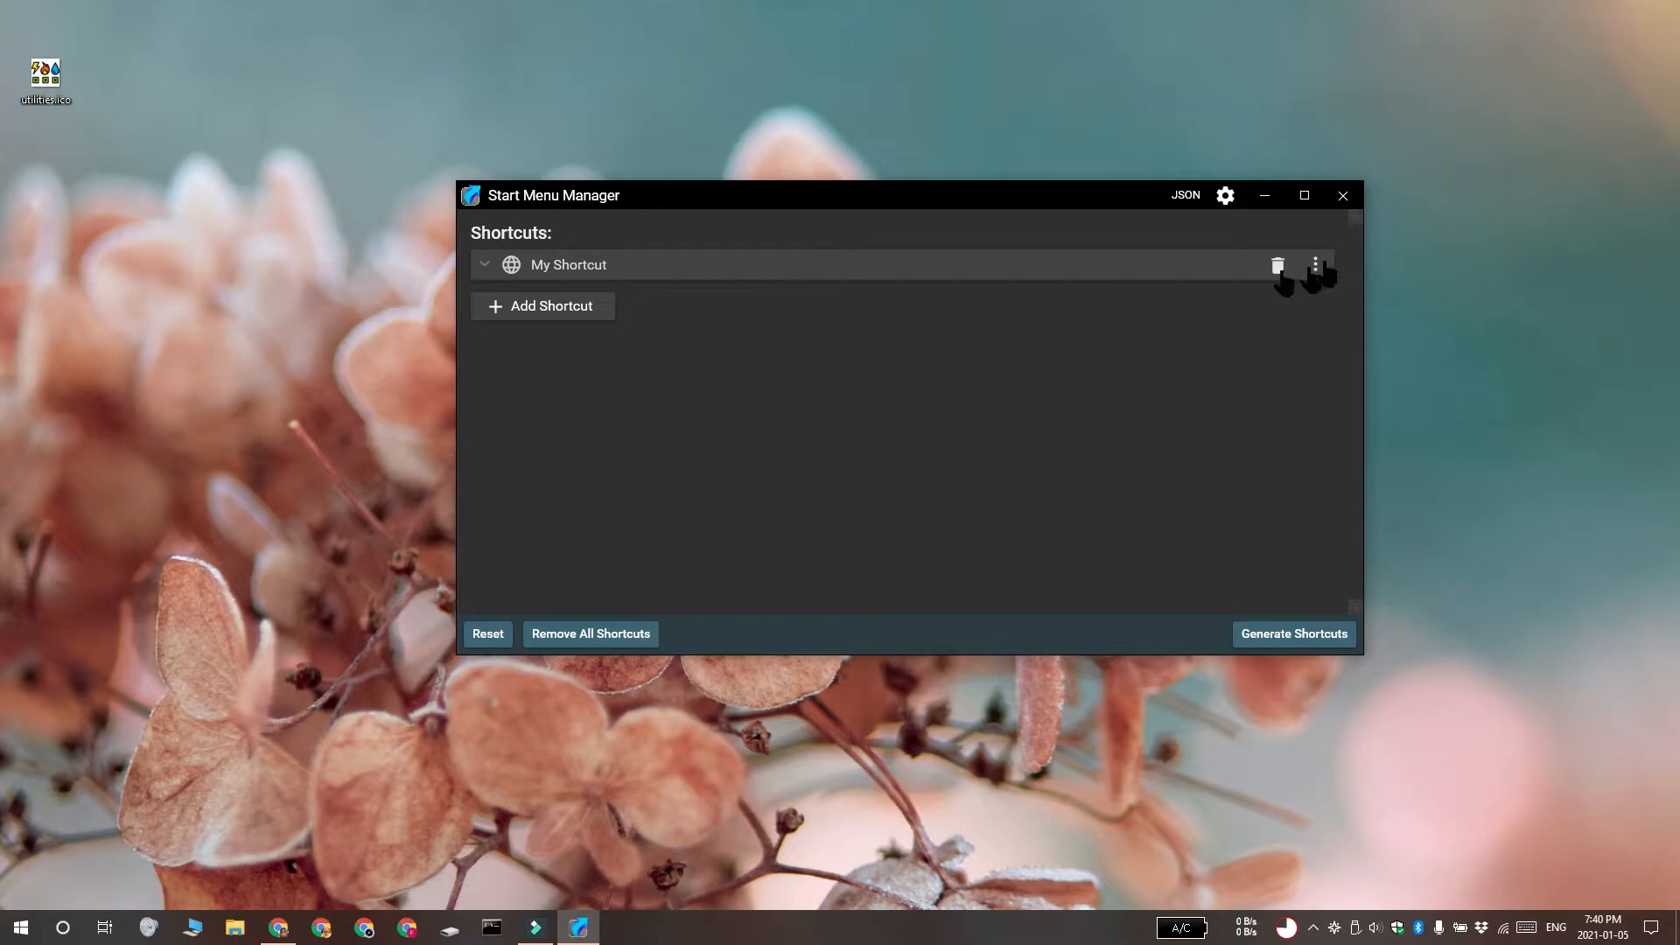
pyautogui.click(484, 264)
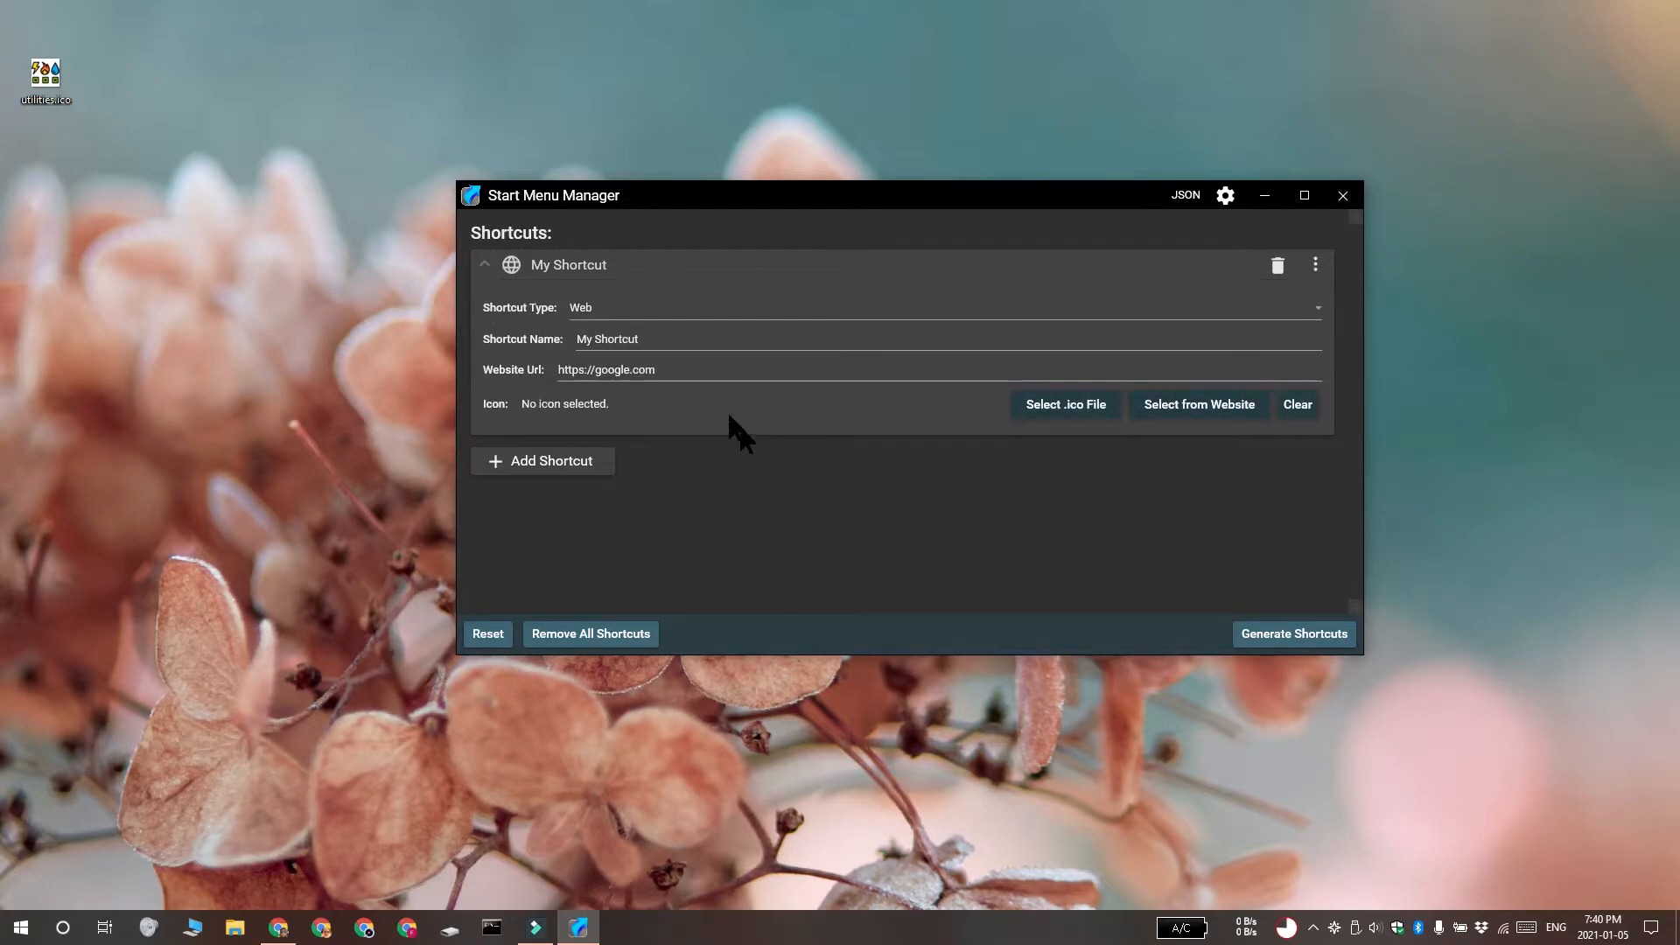
pyautogui.moveTo(1292, 311)
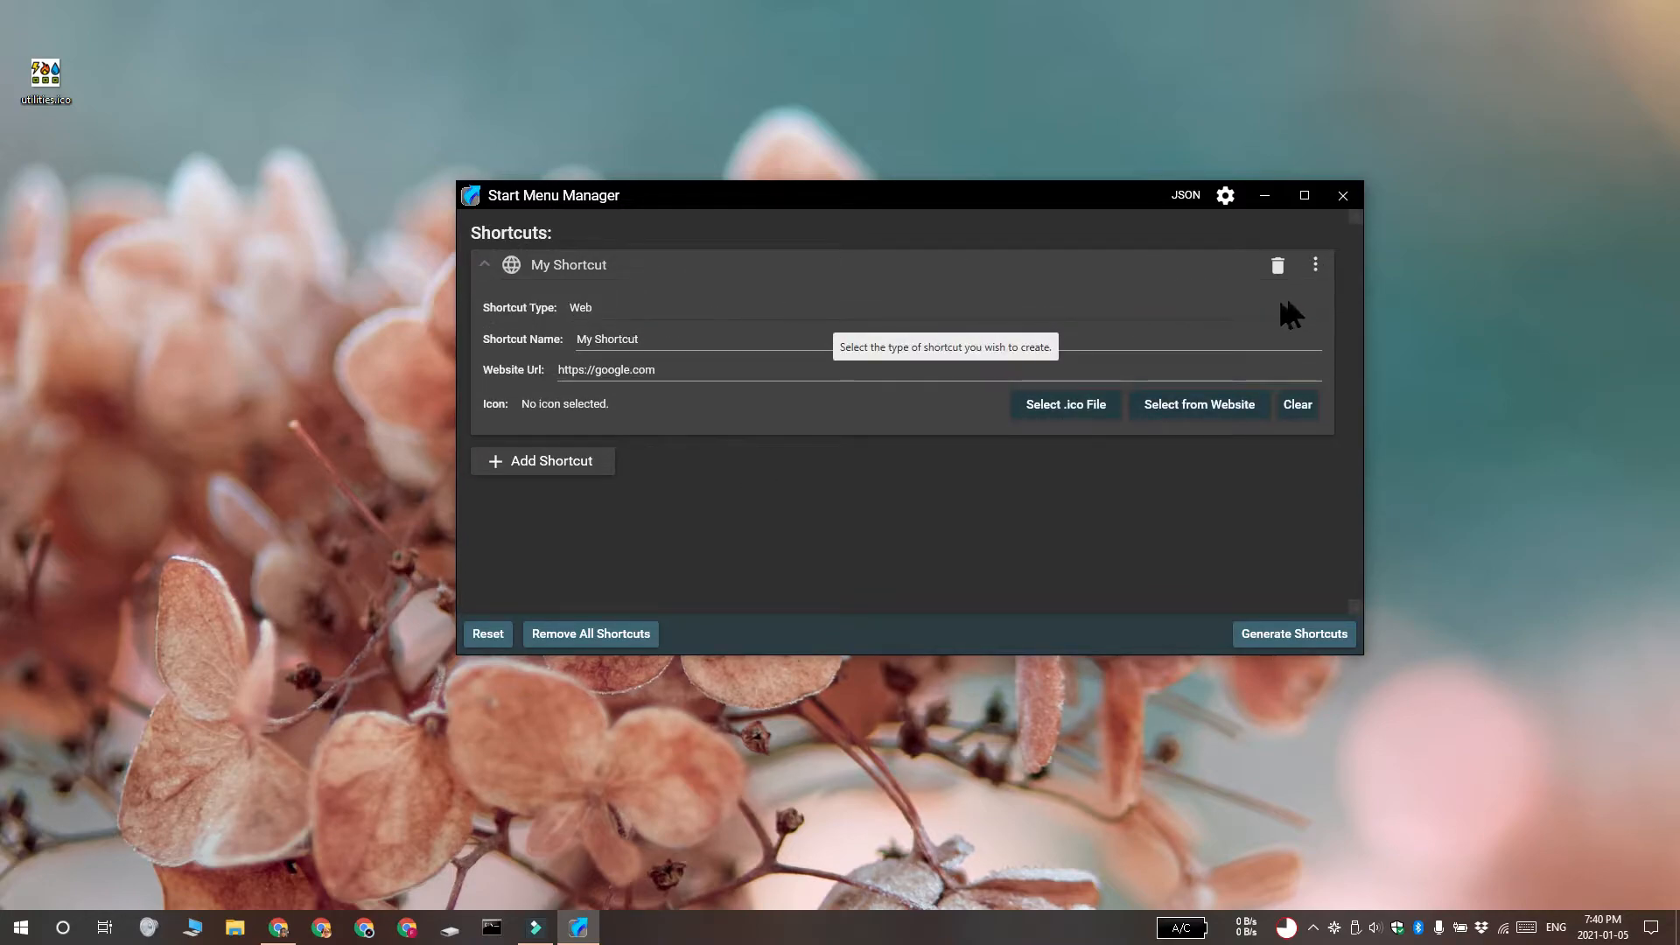
pyautogui.click(582, 307)
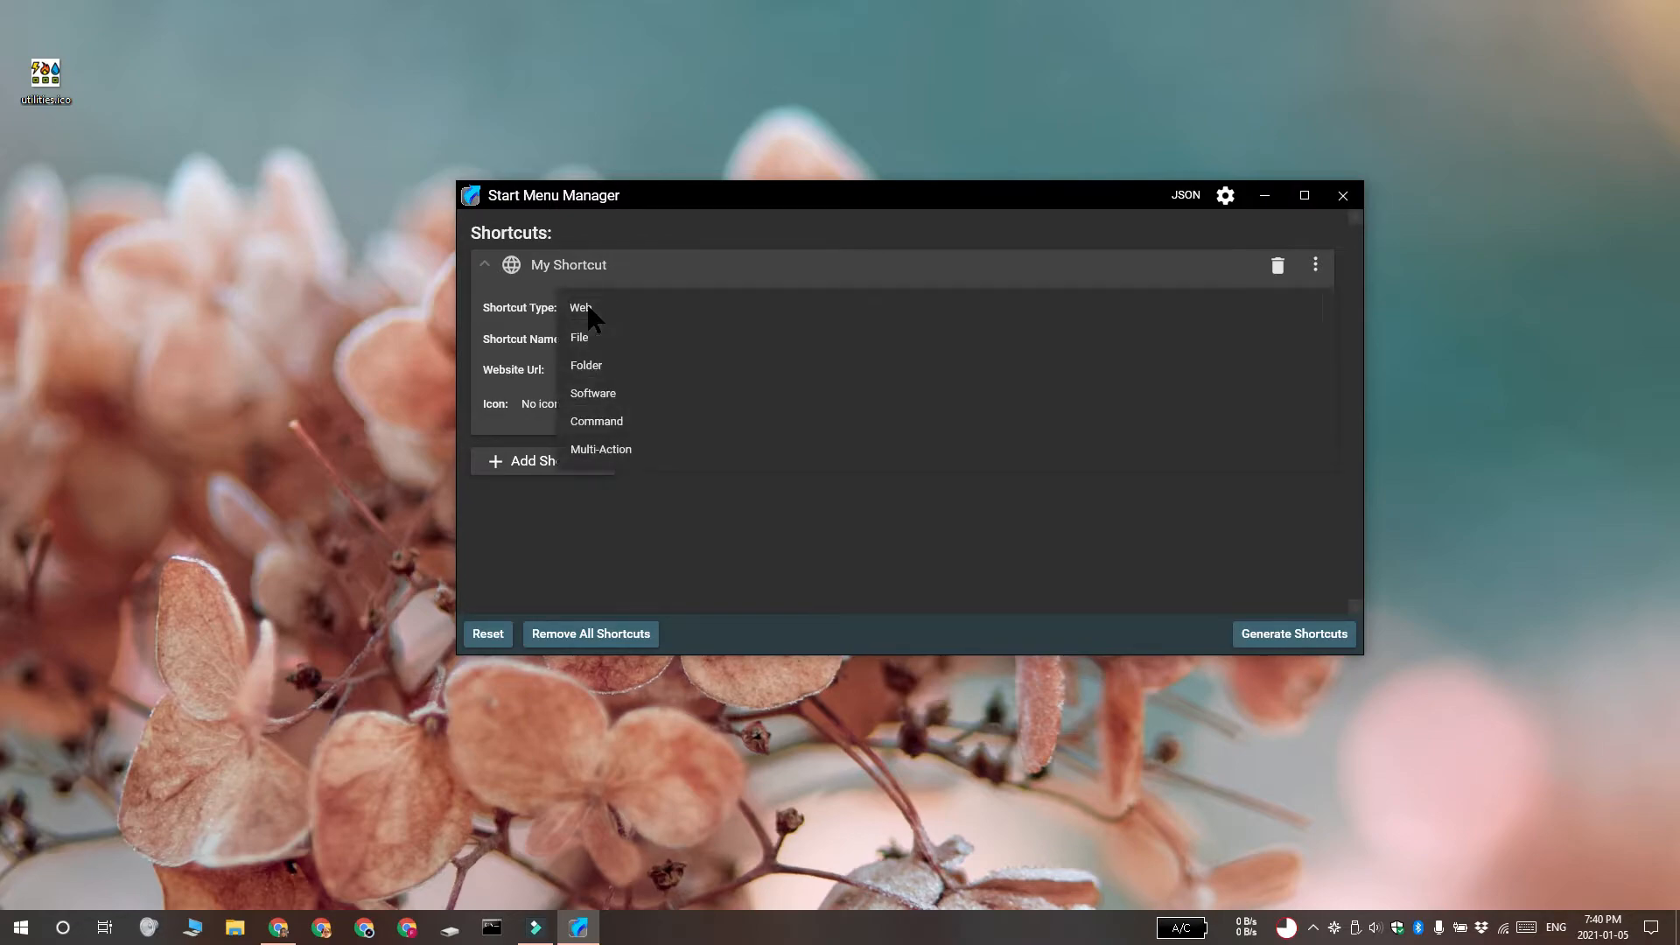
pyautogui.click(579, 338)
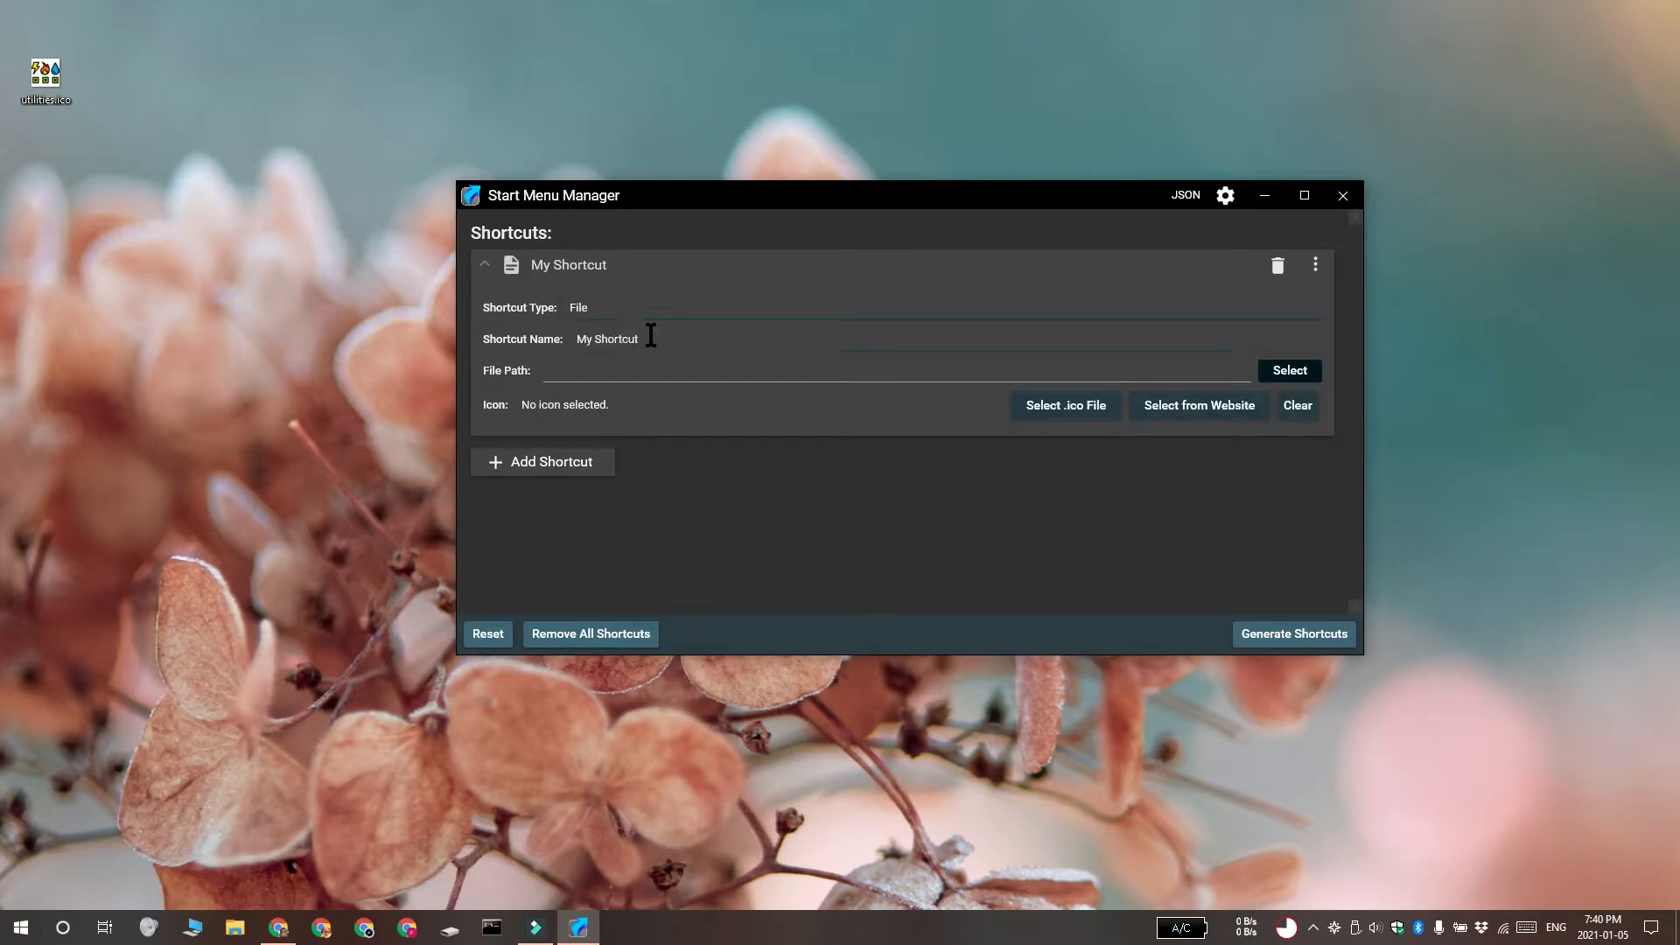
pyautogui.doubleClick(606, 339)
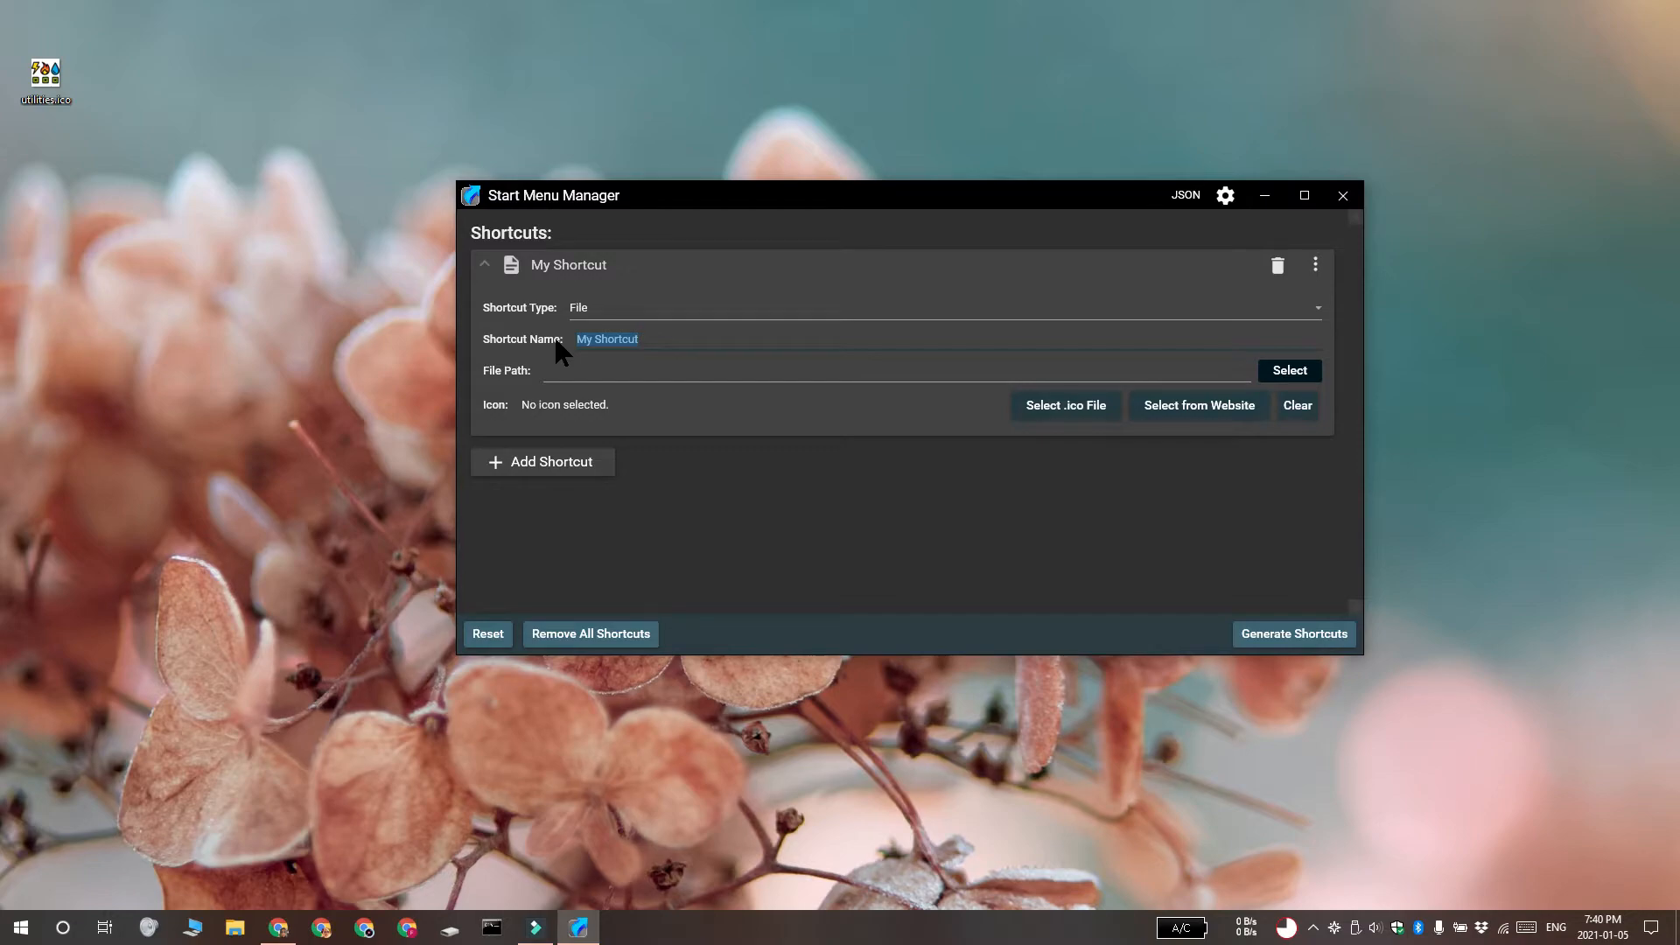
pyautogui.write('Utilities')
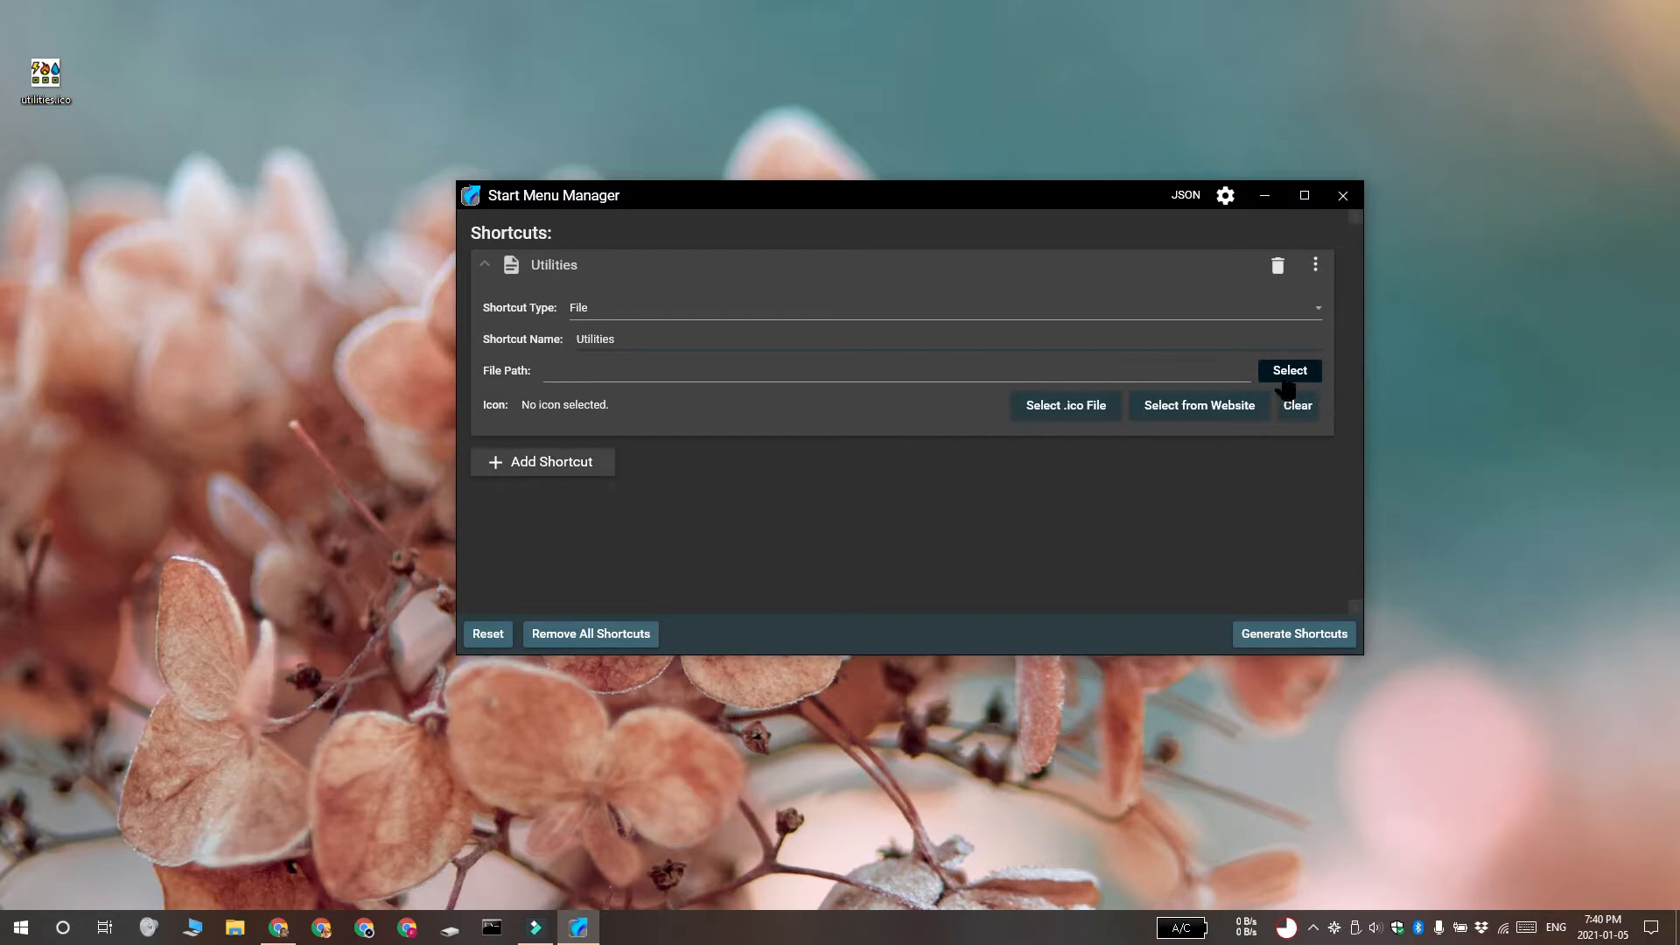
# Set the shortcut's file path to Utility Bills.txt in D:\Text Files.
pyautogui.click(1289, 369)
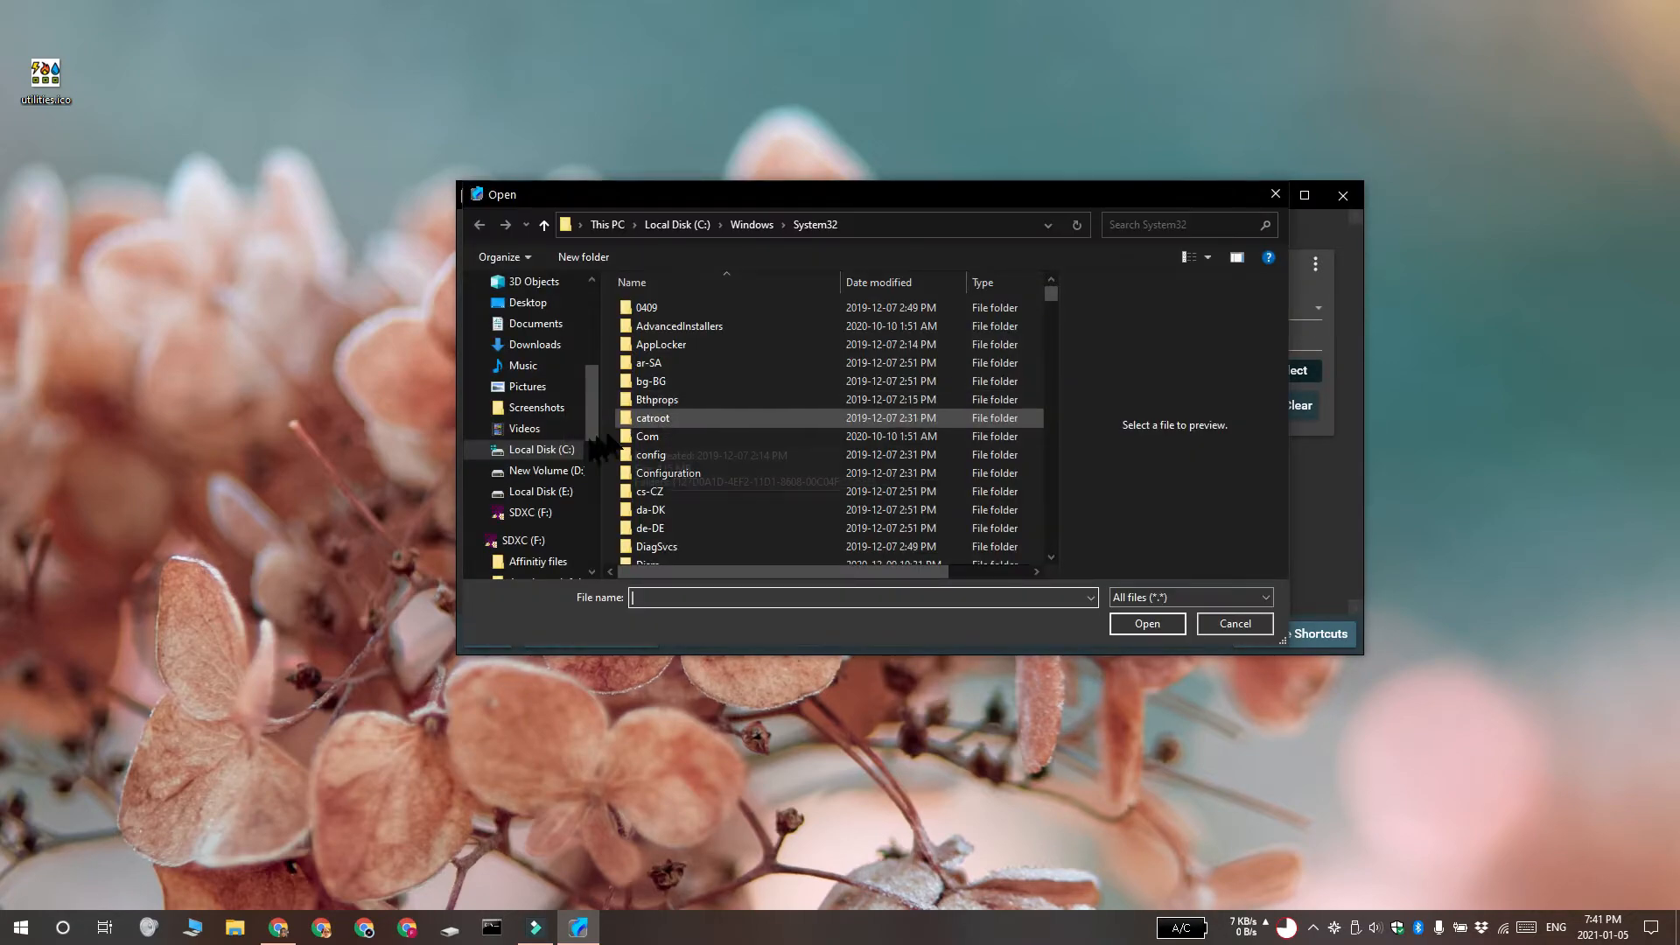
pyautogui.click(540, 469)
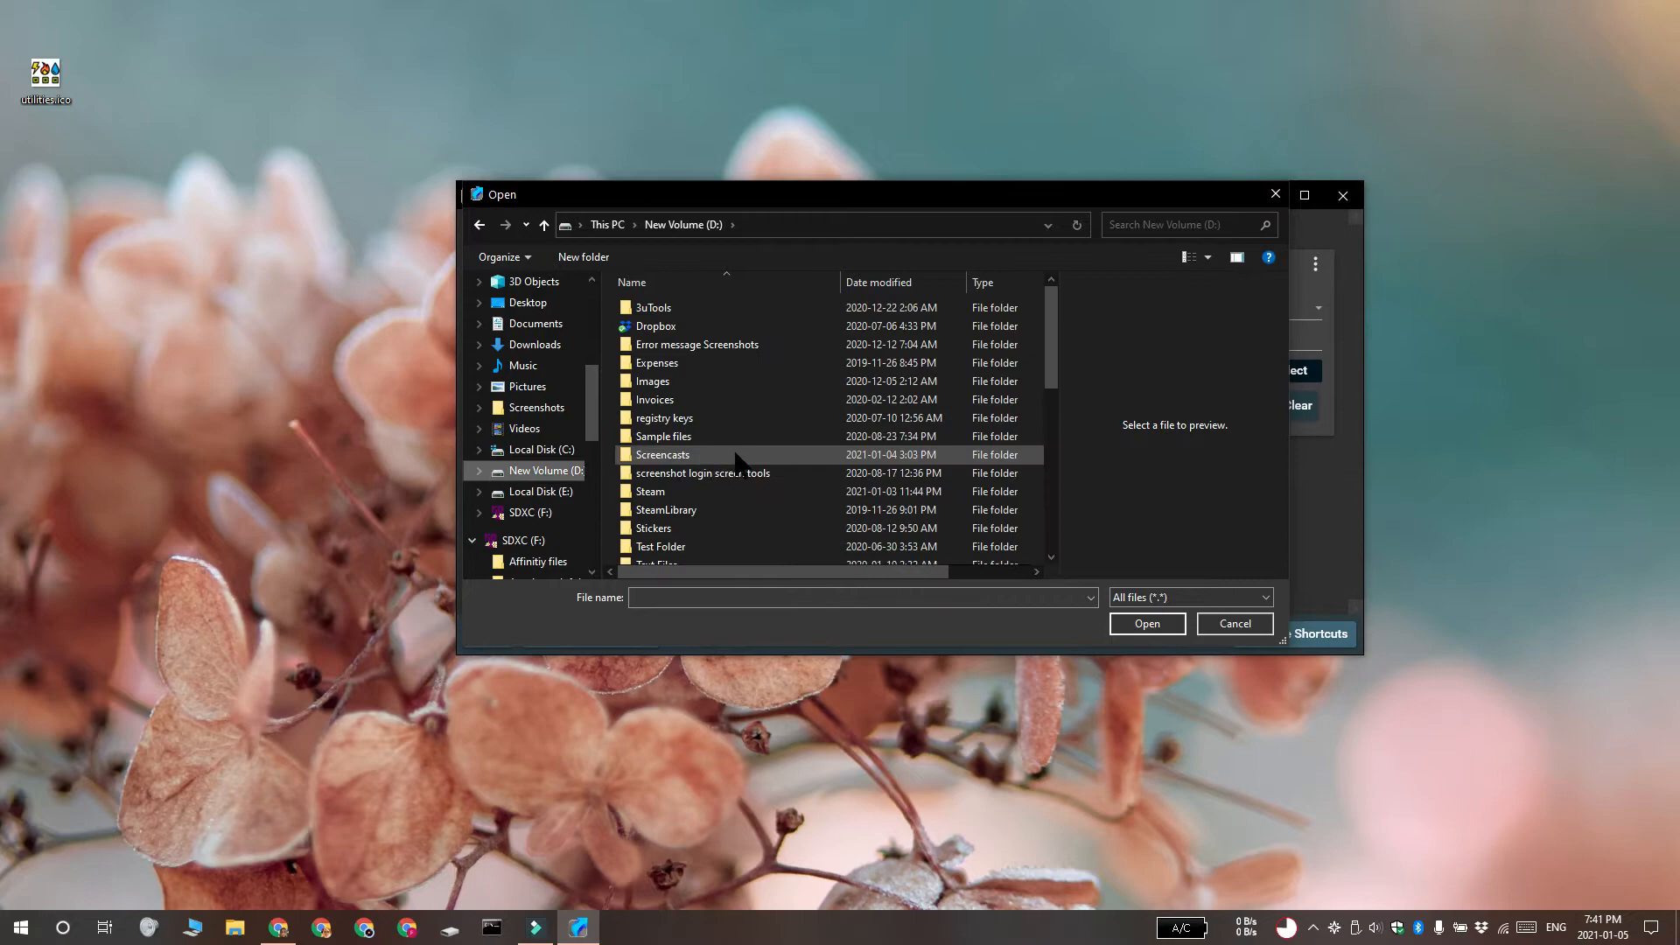
pyautogui.doubleClick(656, 562)
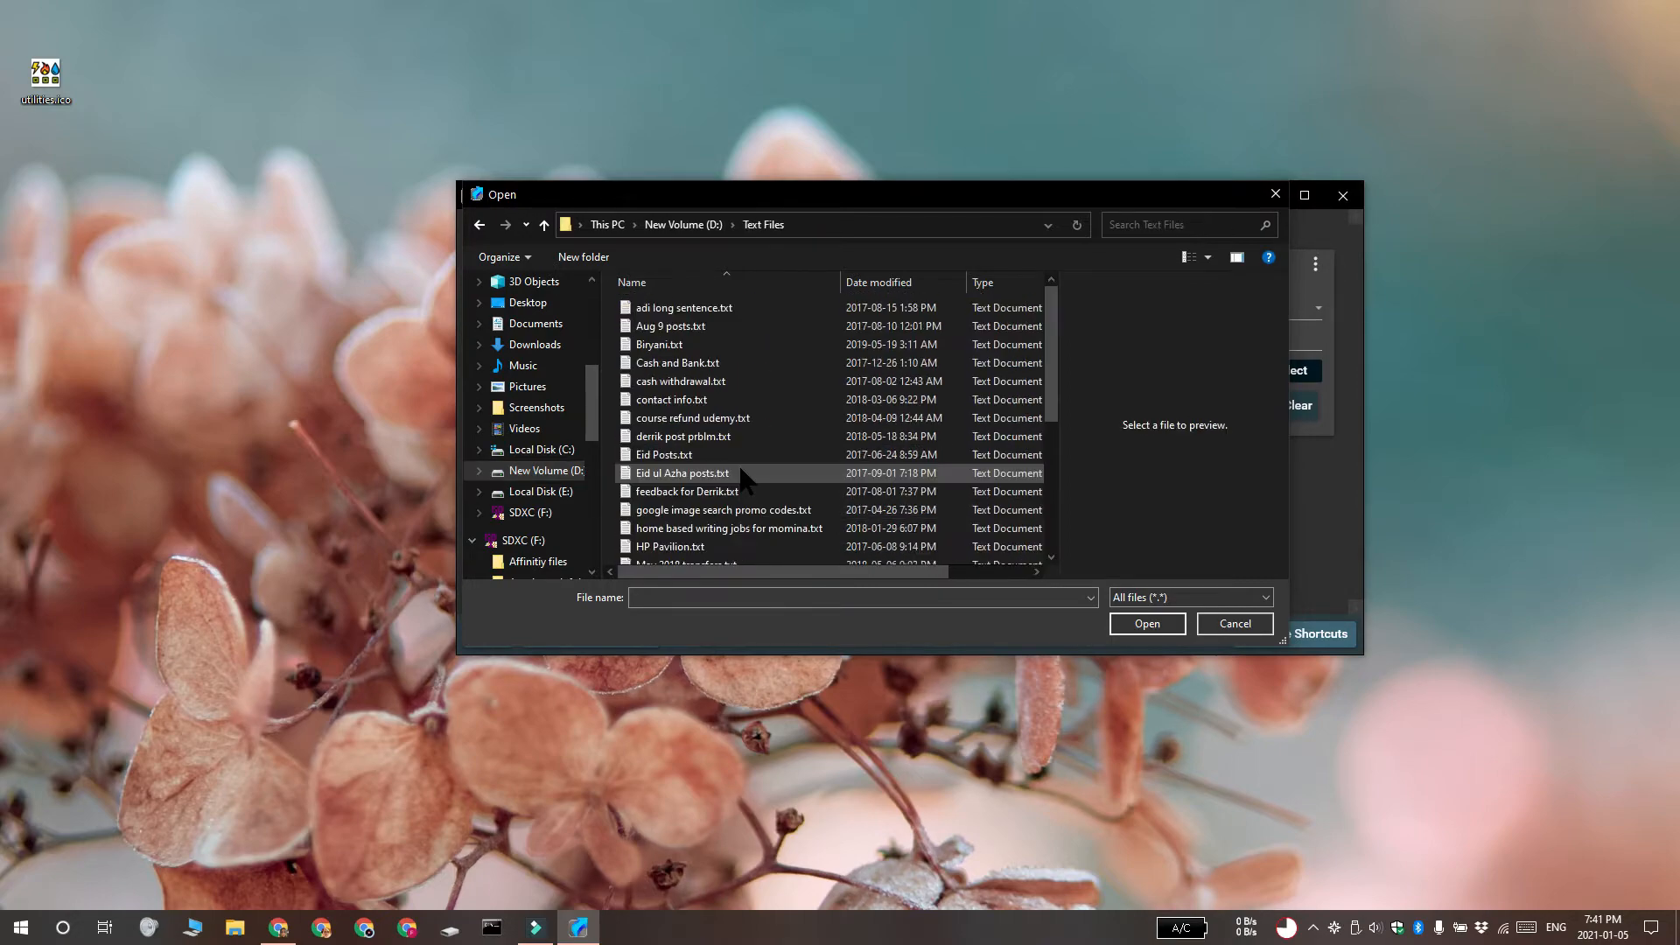
pyautogui.scroll(-3)
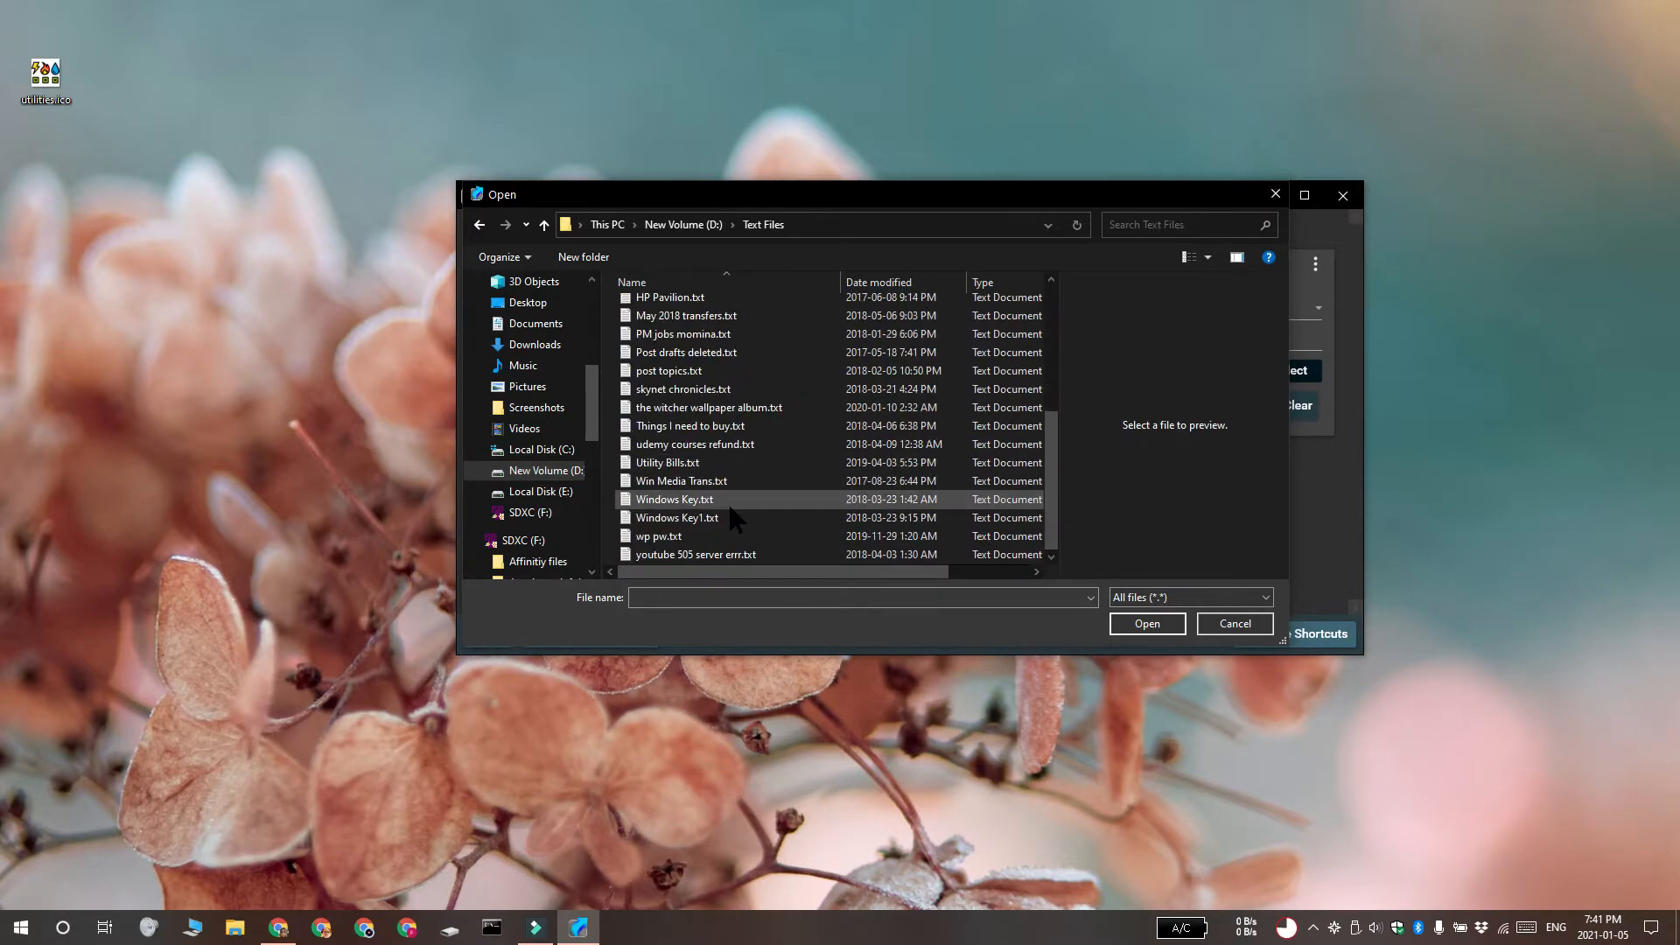
pyautogui.click(669, 462)
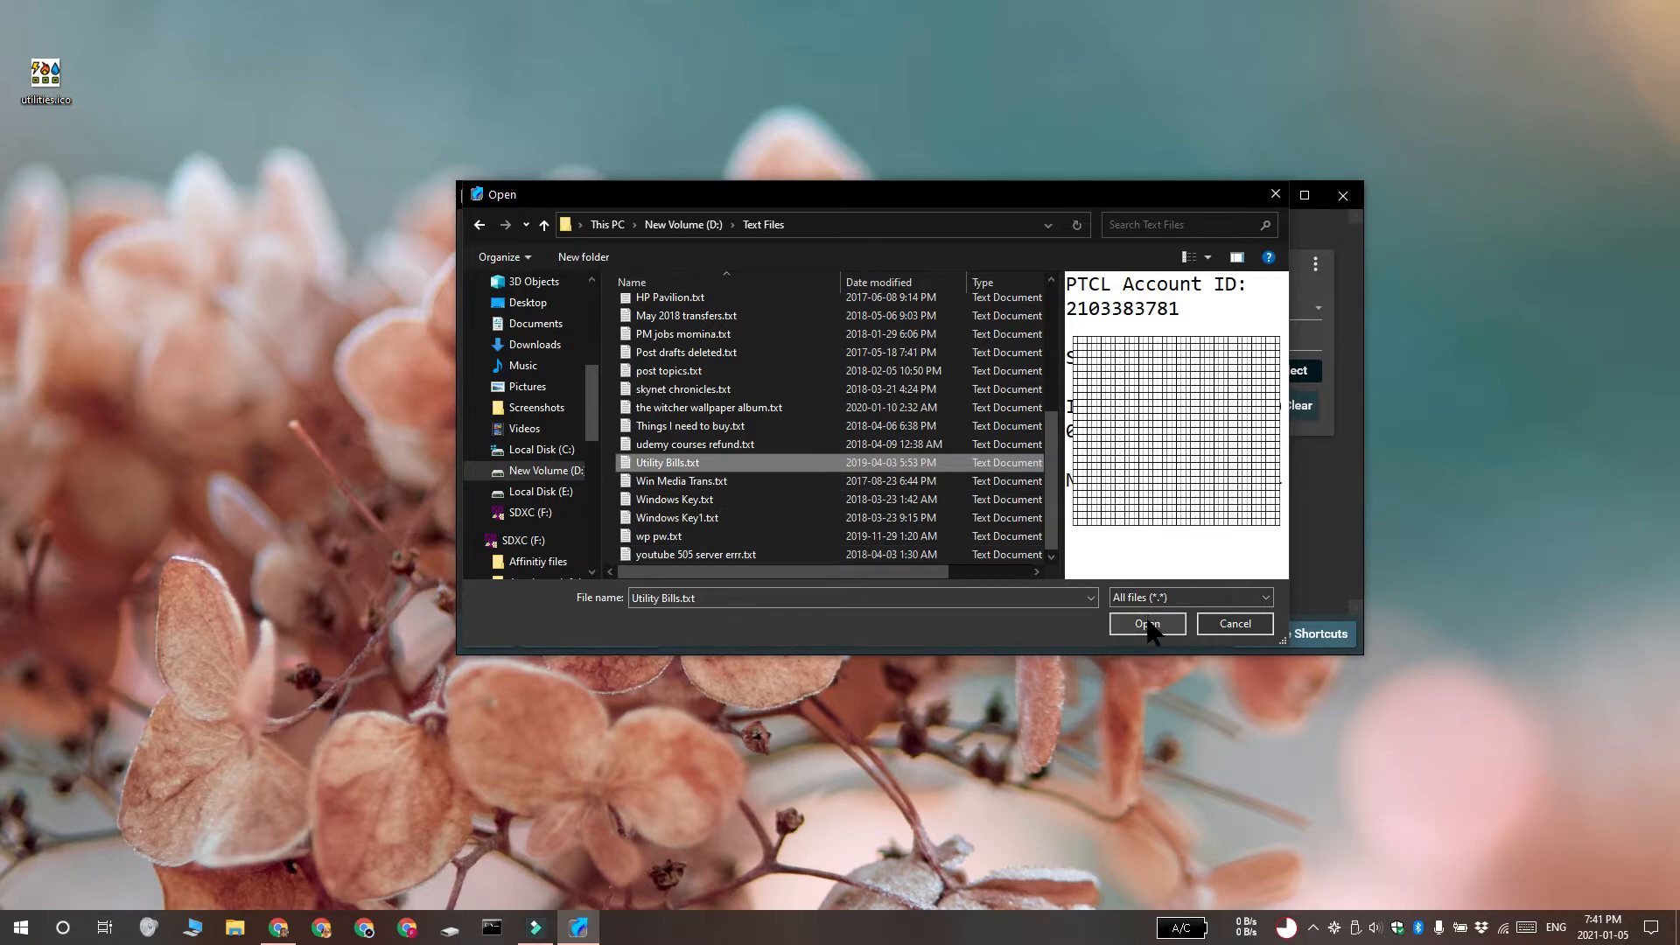
pyautogui.click(1145, 624)
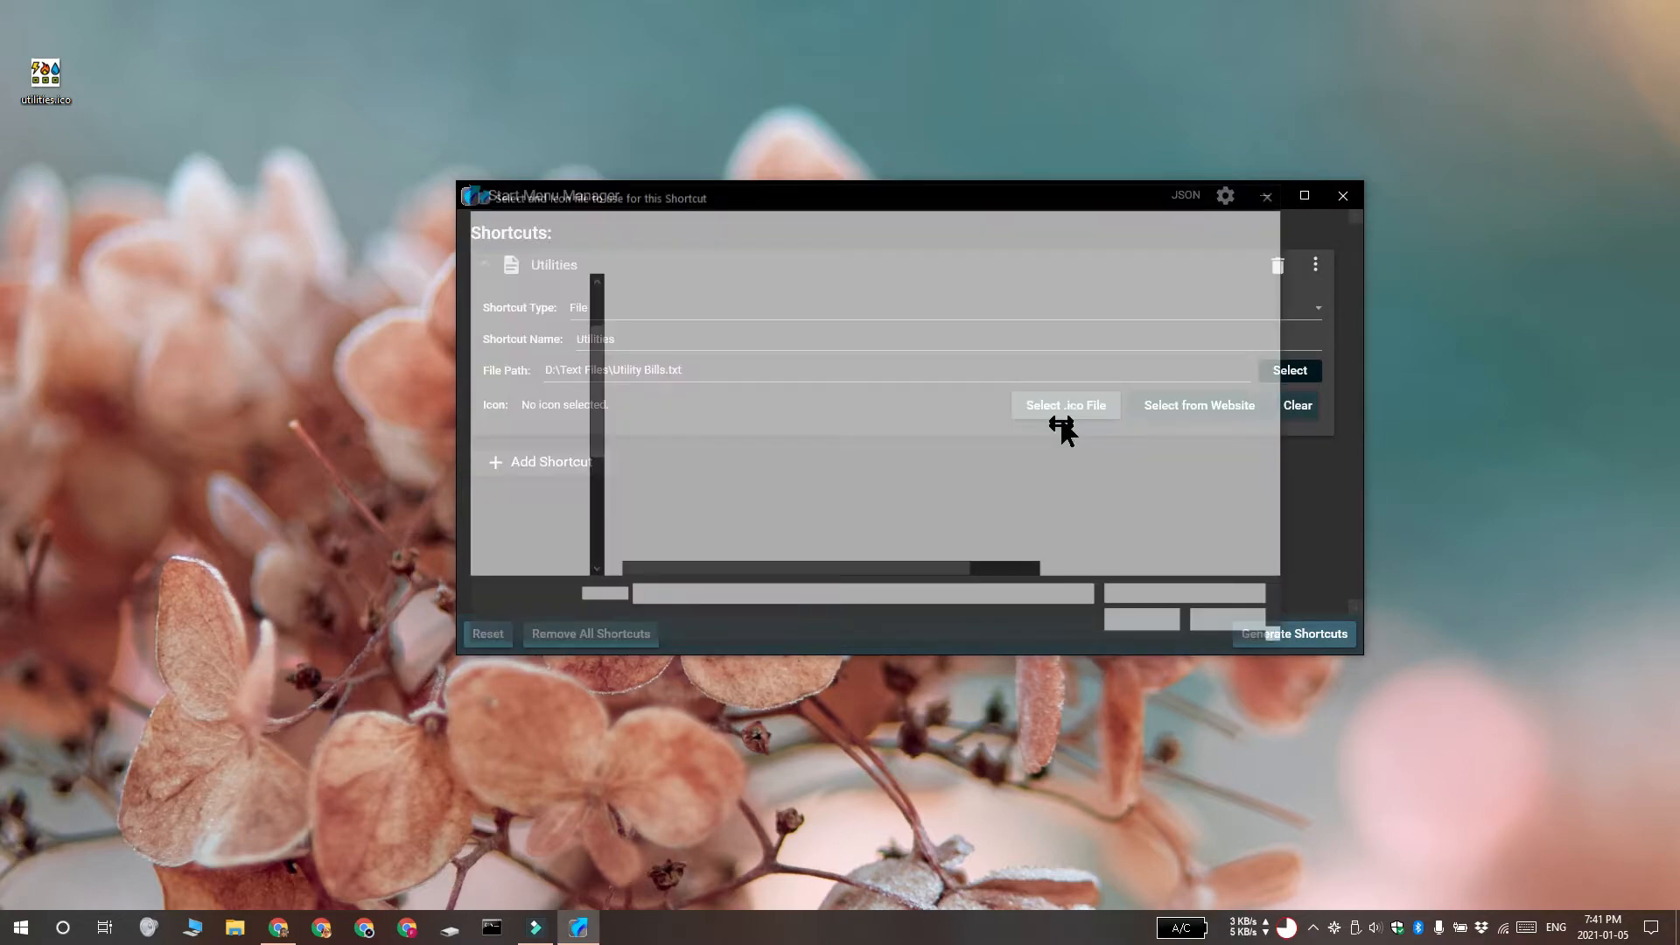
# Assign utilities.ico as the Utilities shortcut's icon.
pyautogui.click(1064, 406)
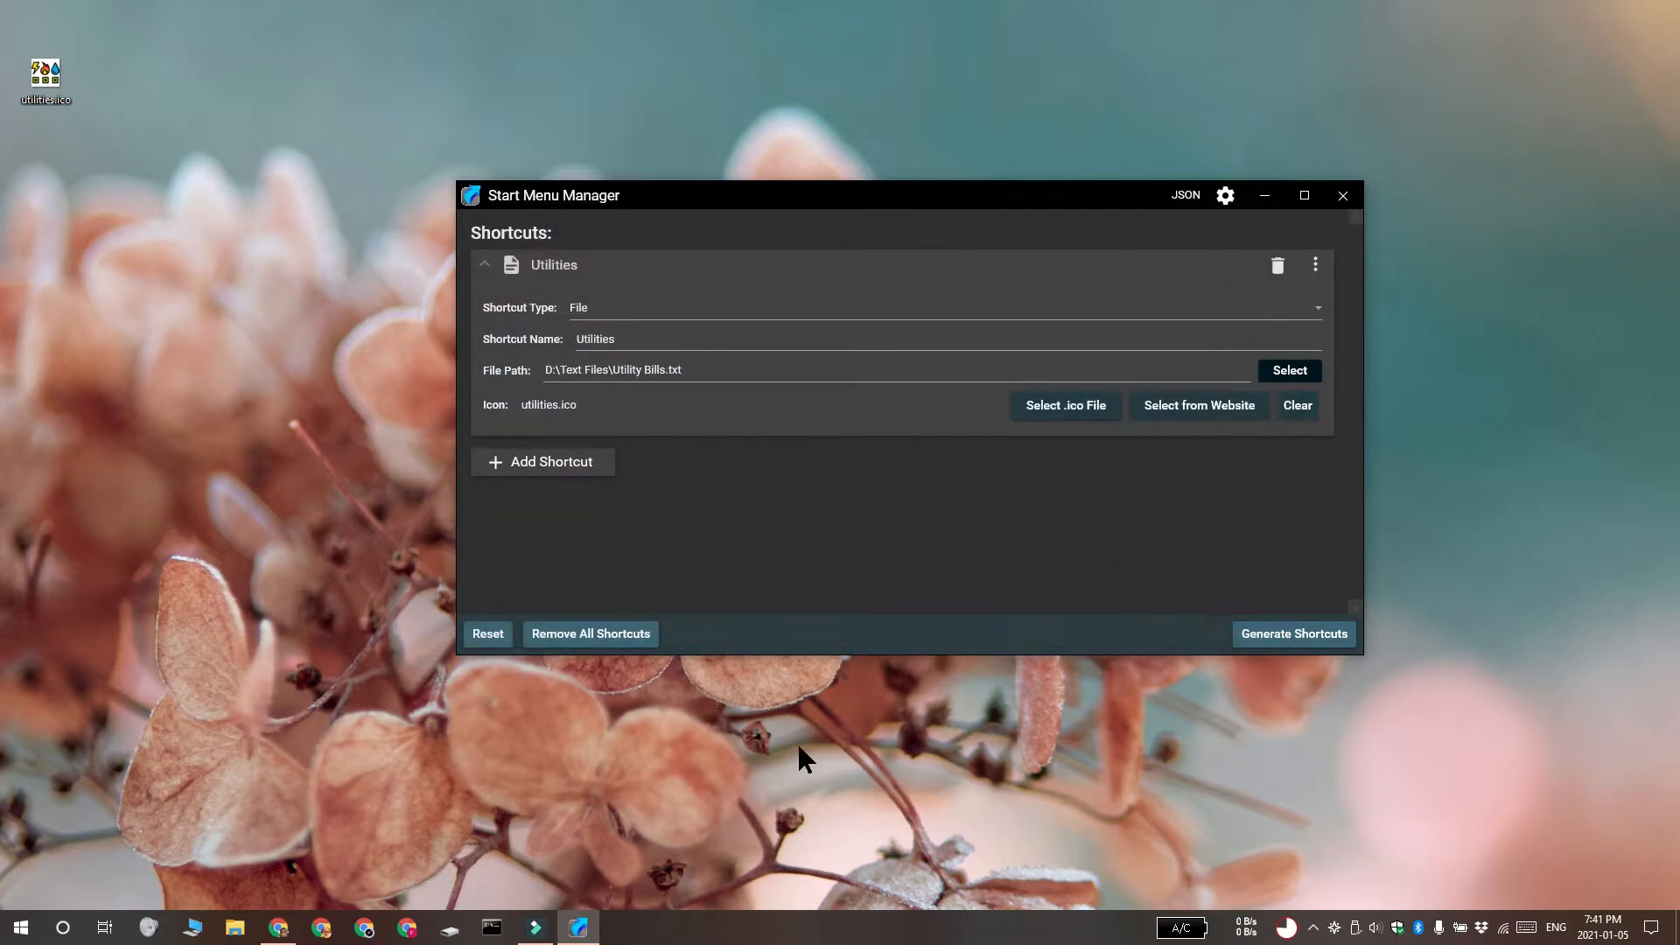
pyautogui.moveTo(1286, 631)
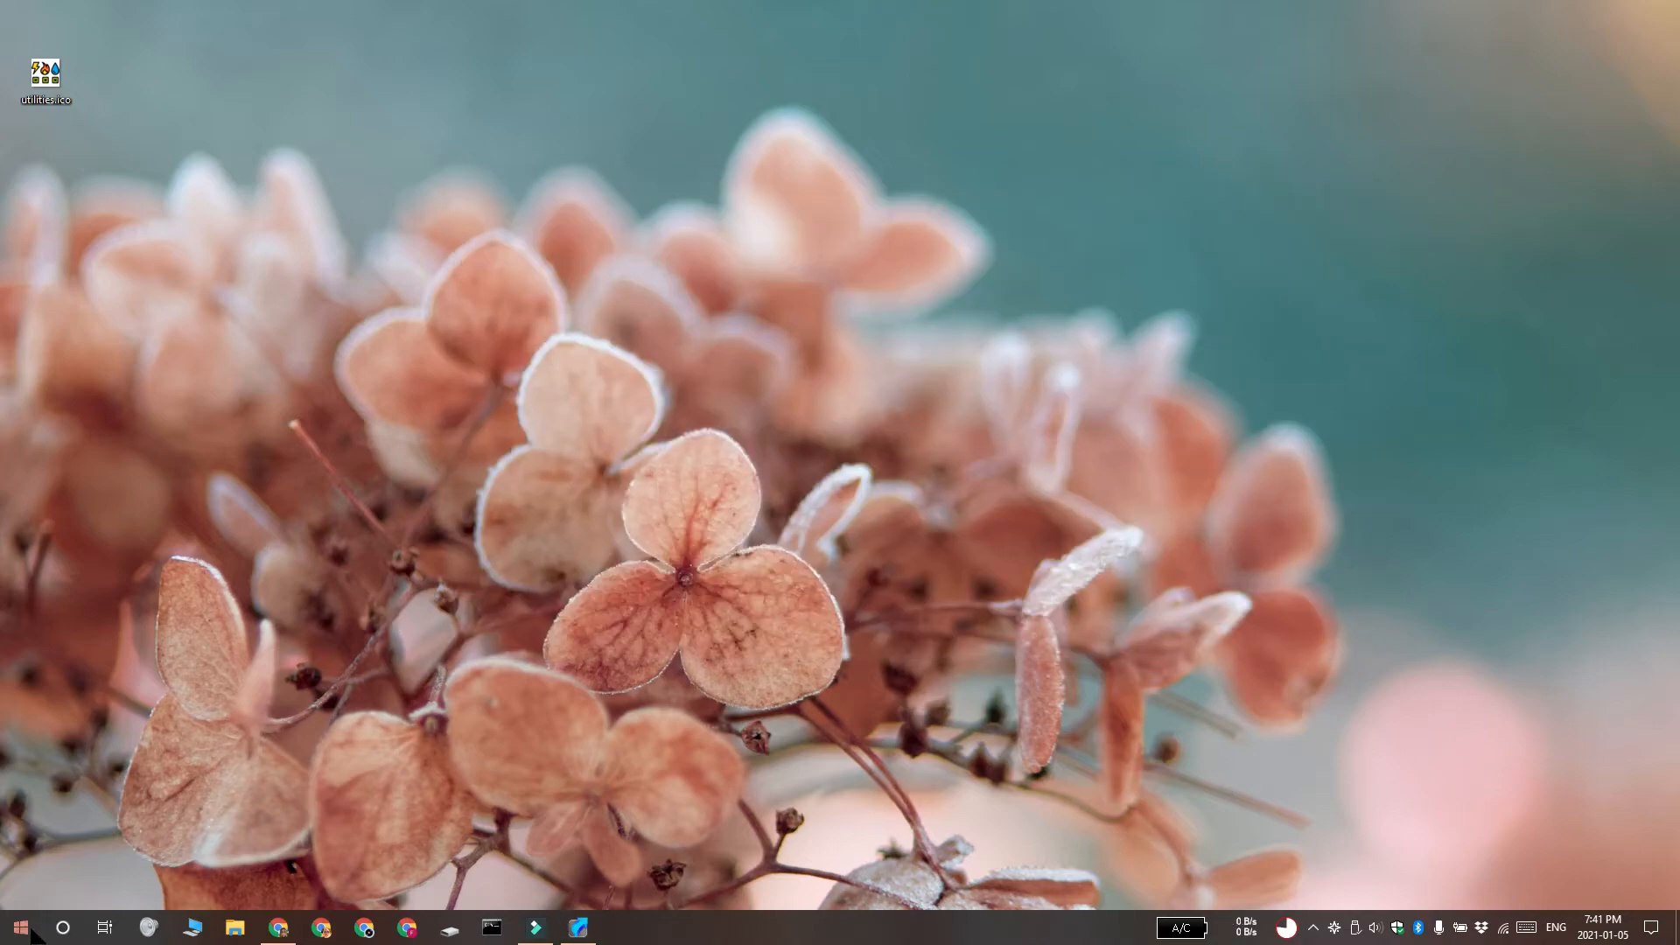
# Pin the Utilities shortcut from the SmmShortcuts folder in All apps to Start.
pyautogui.click(19, 927)
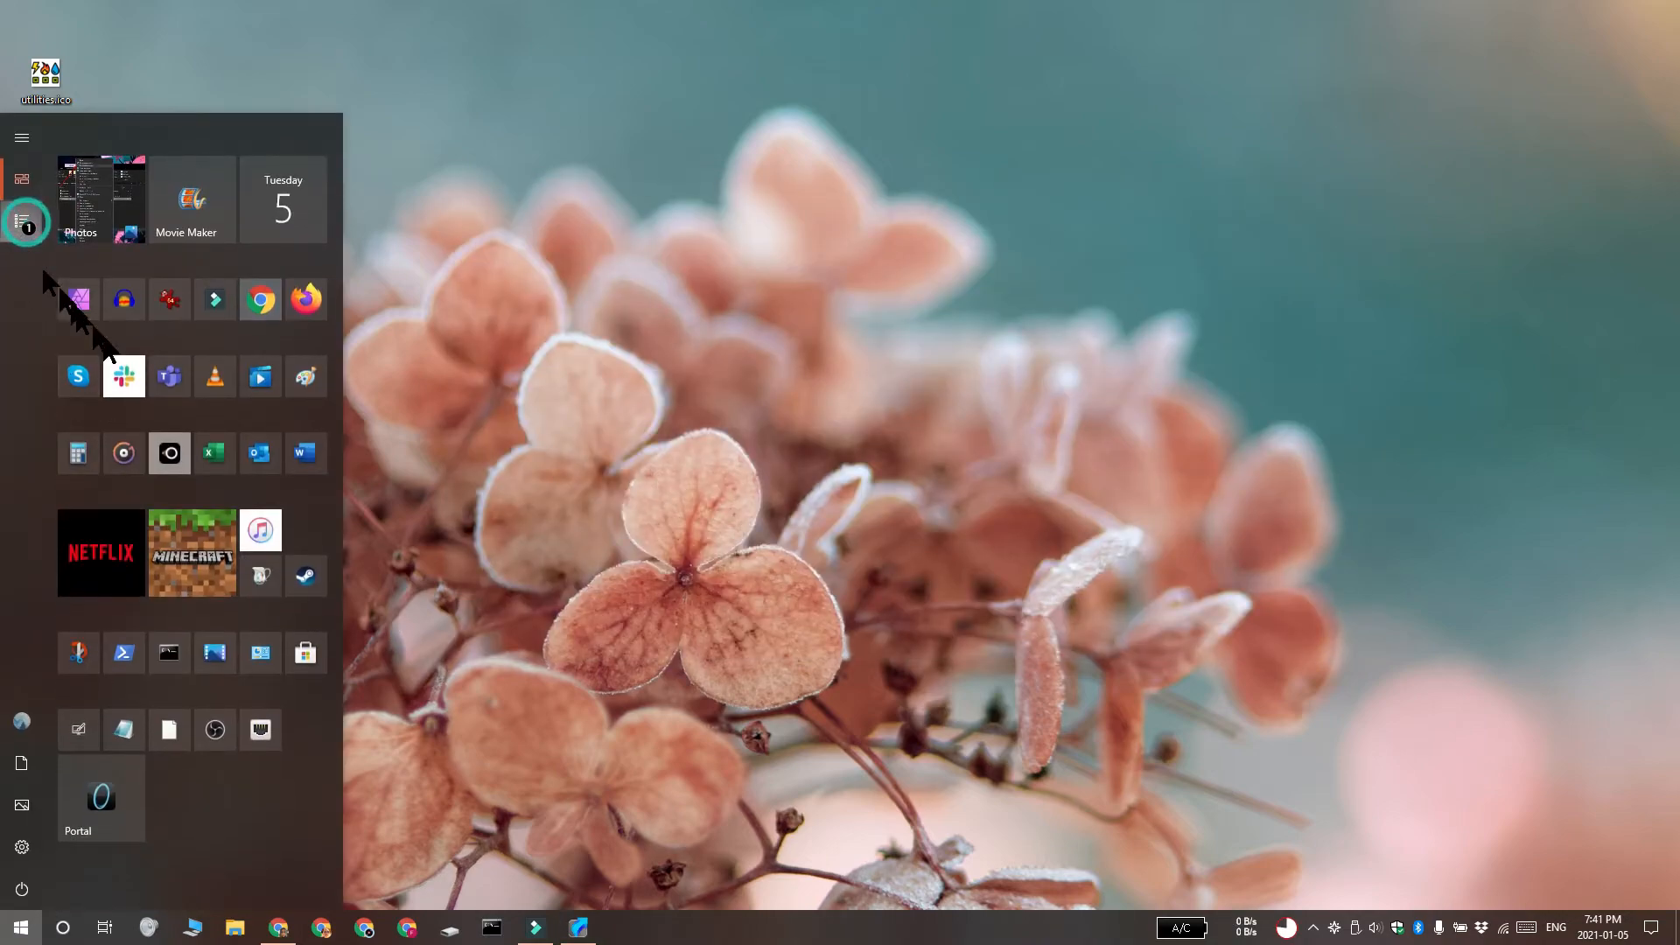
pyautogui.click(21, 220)
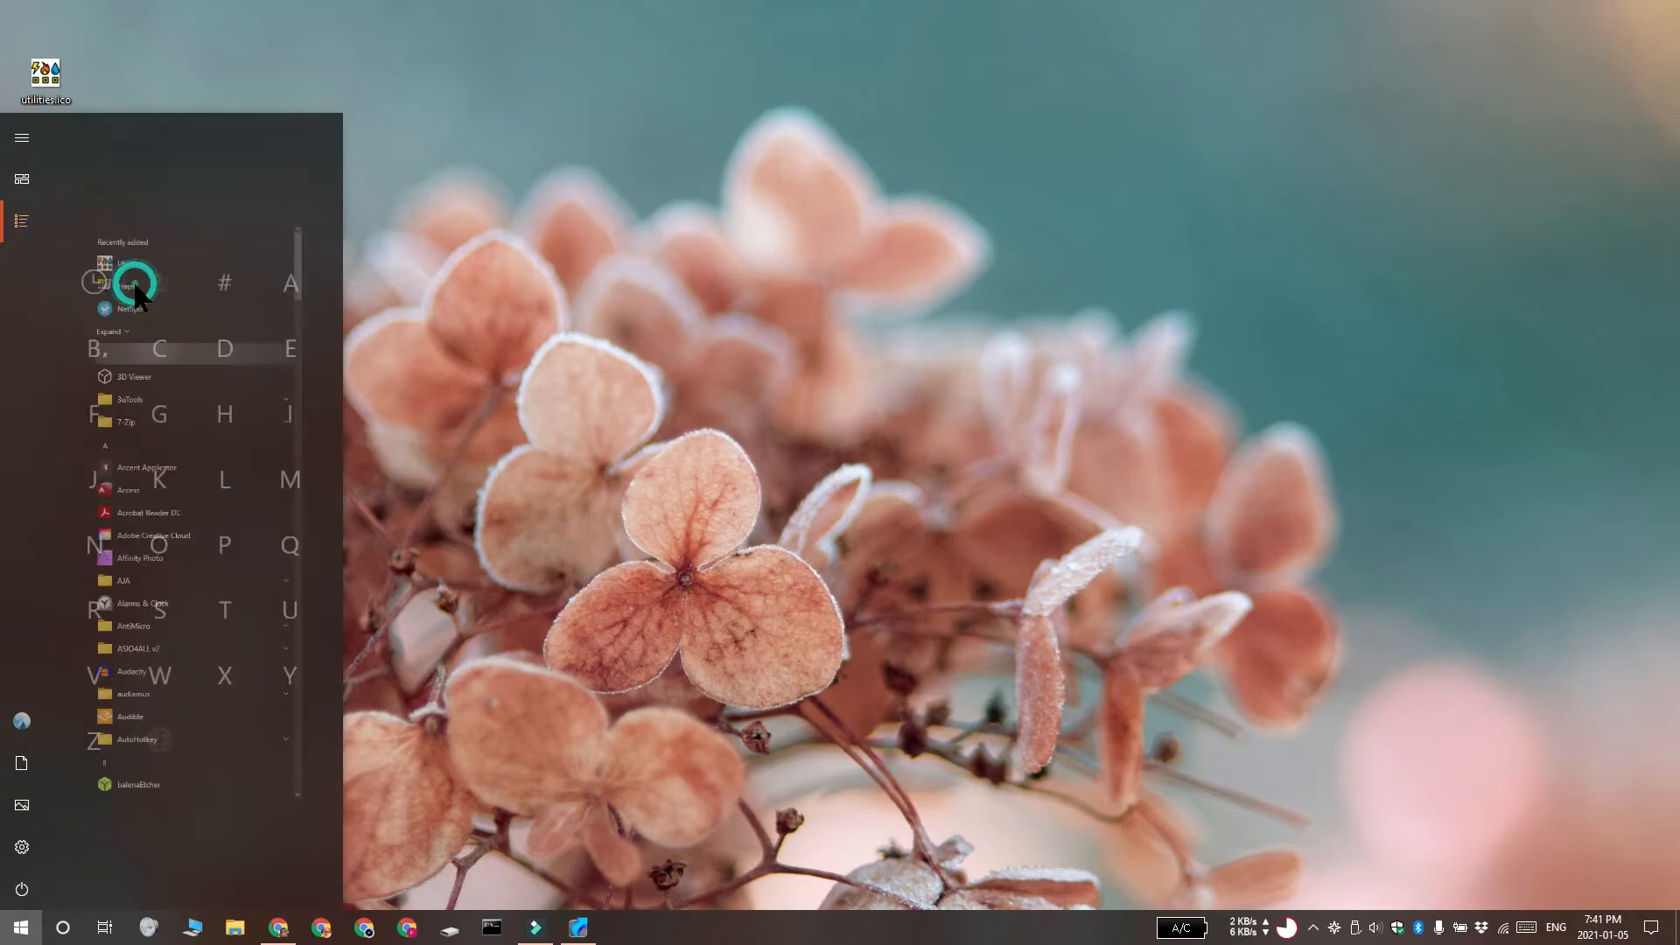
pyautogui.scroll(-3)
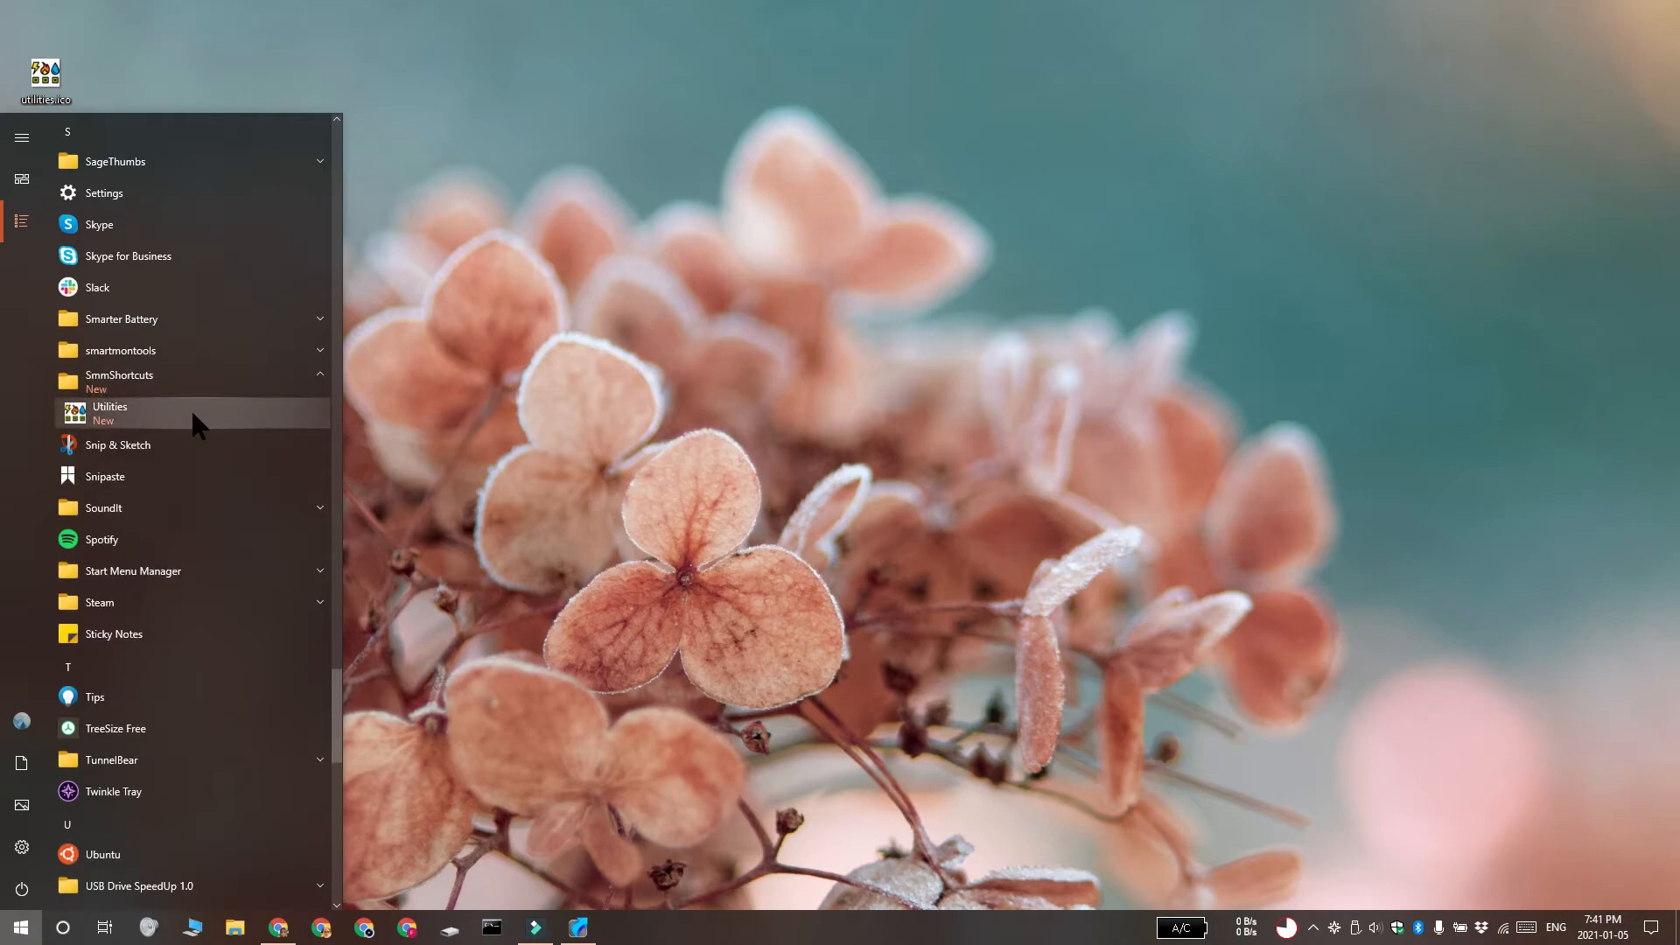
pyautogui.rightClick(109, 414)
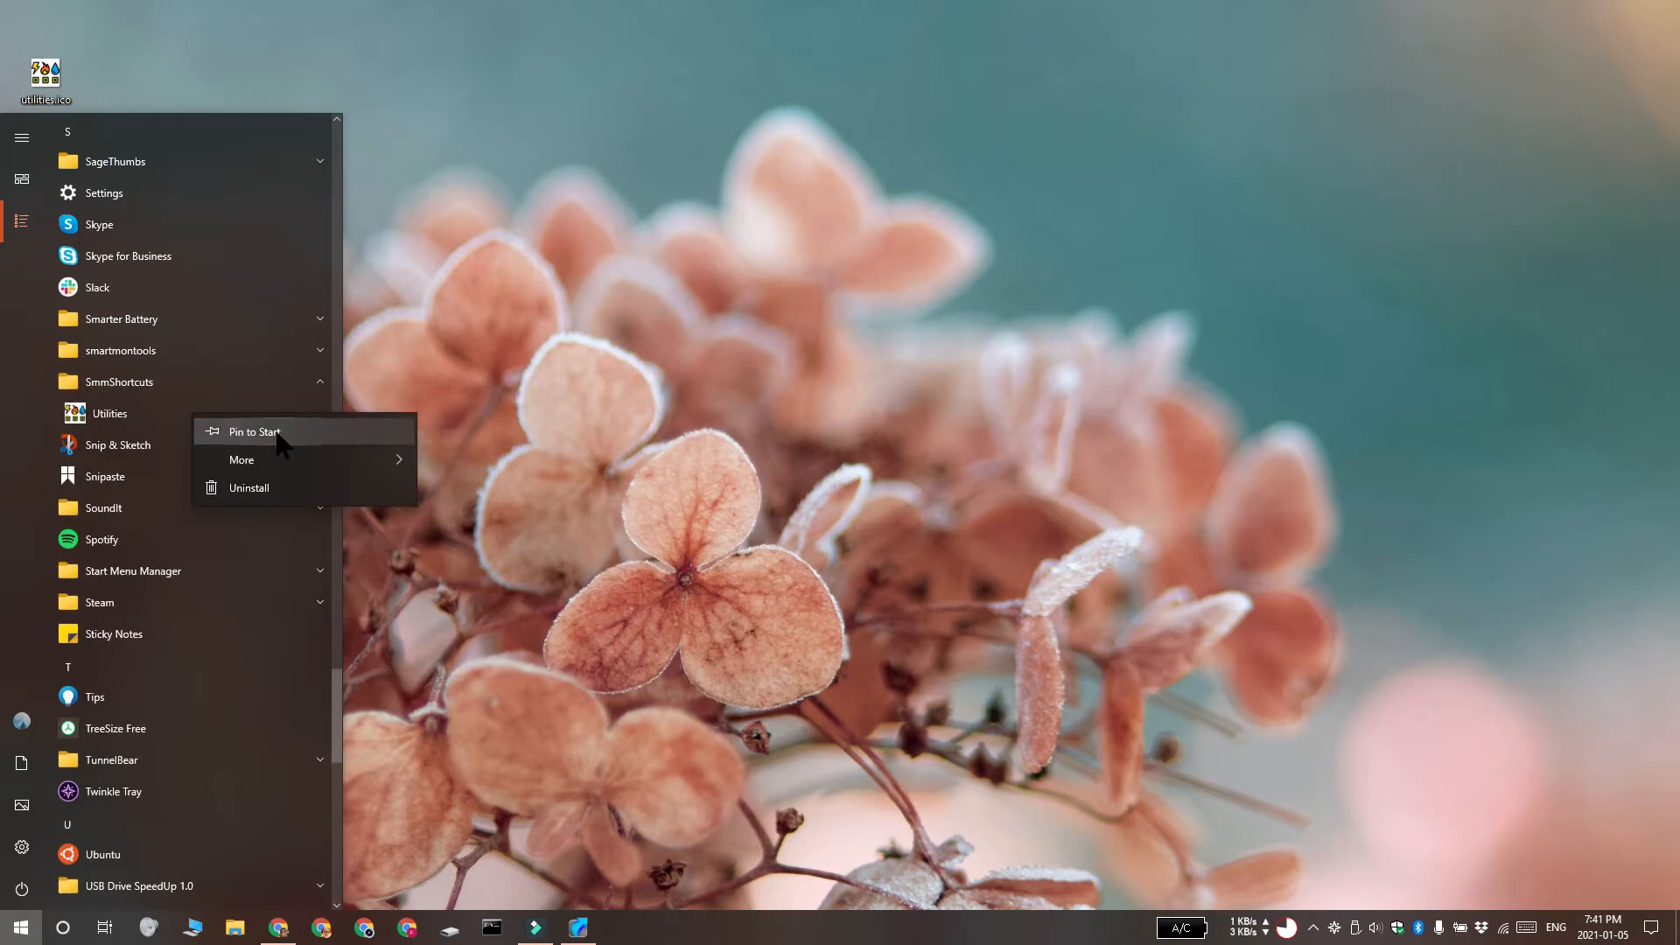
pyautogui.click(586, 481)
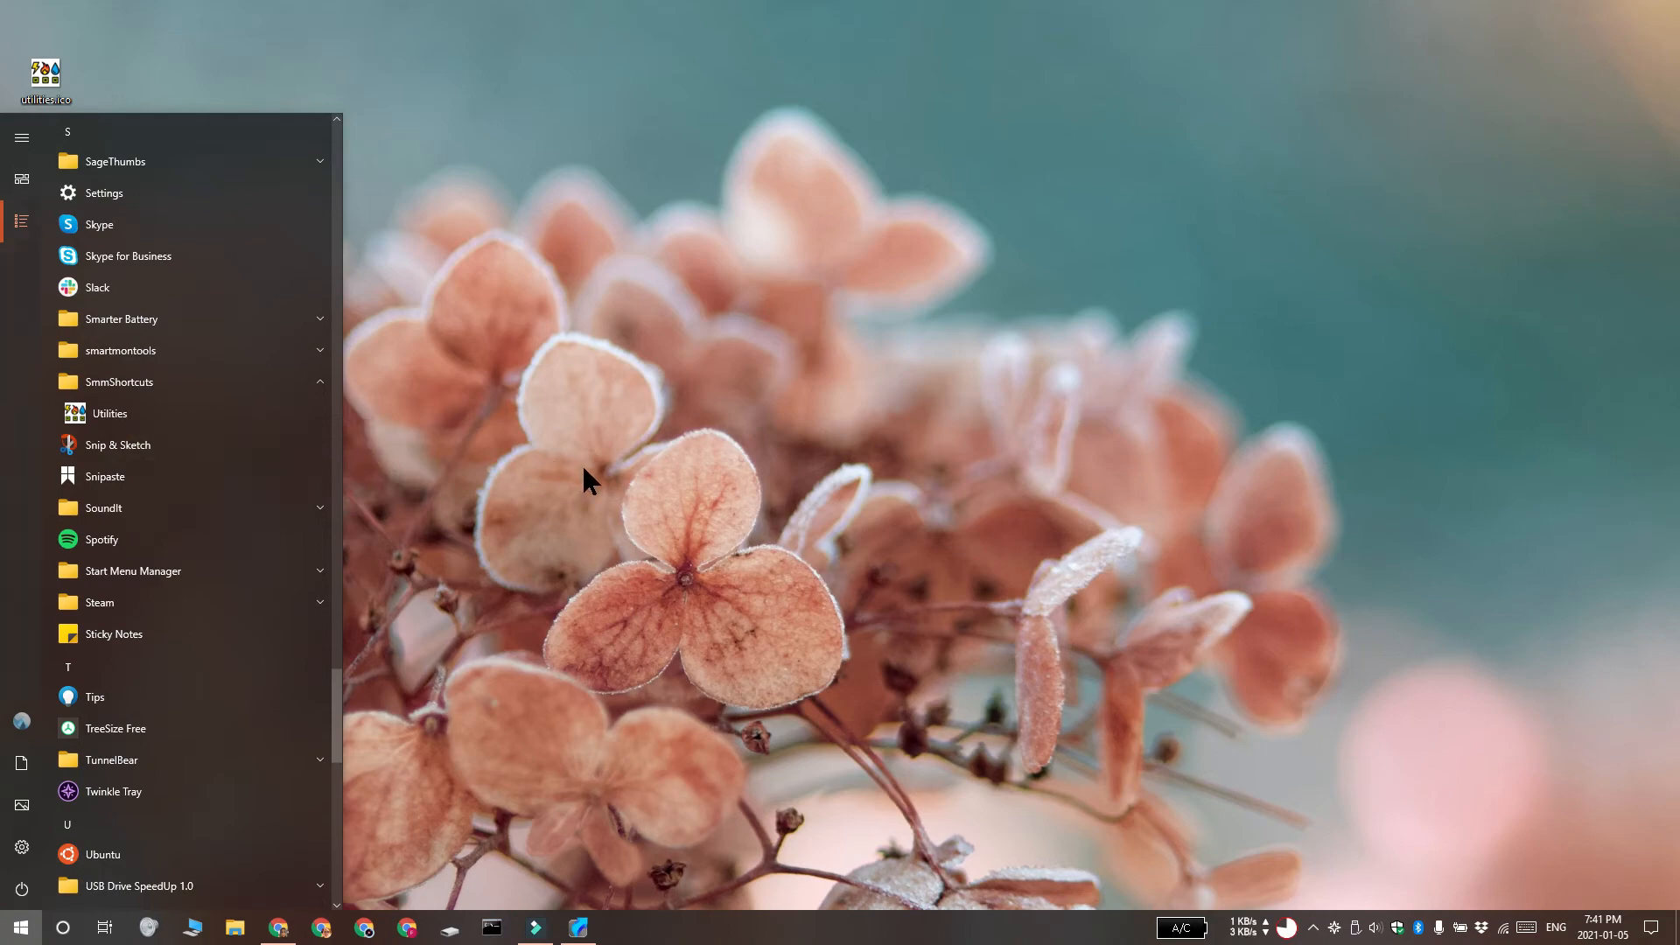
pyautogui.moveTo(536, 338)
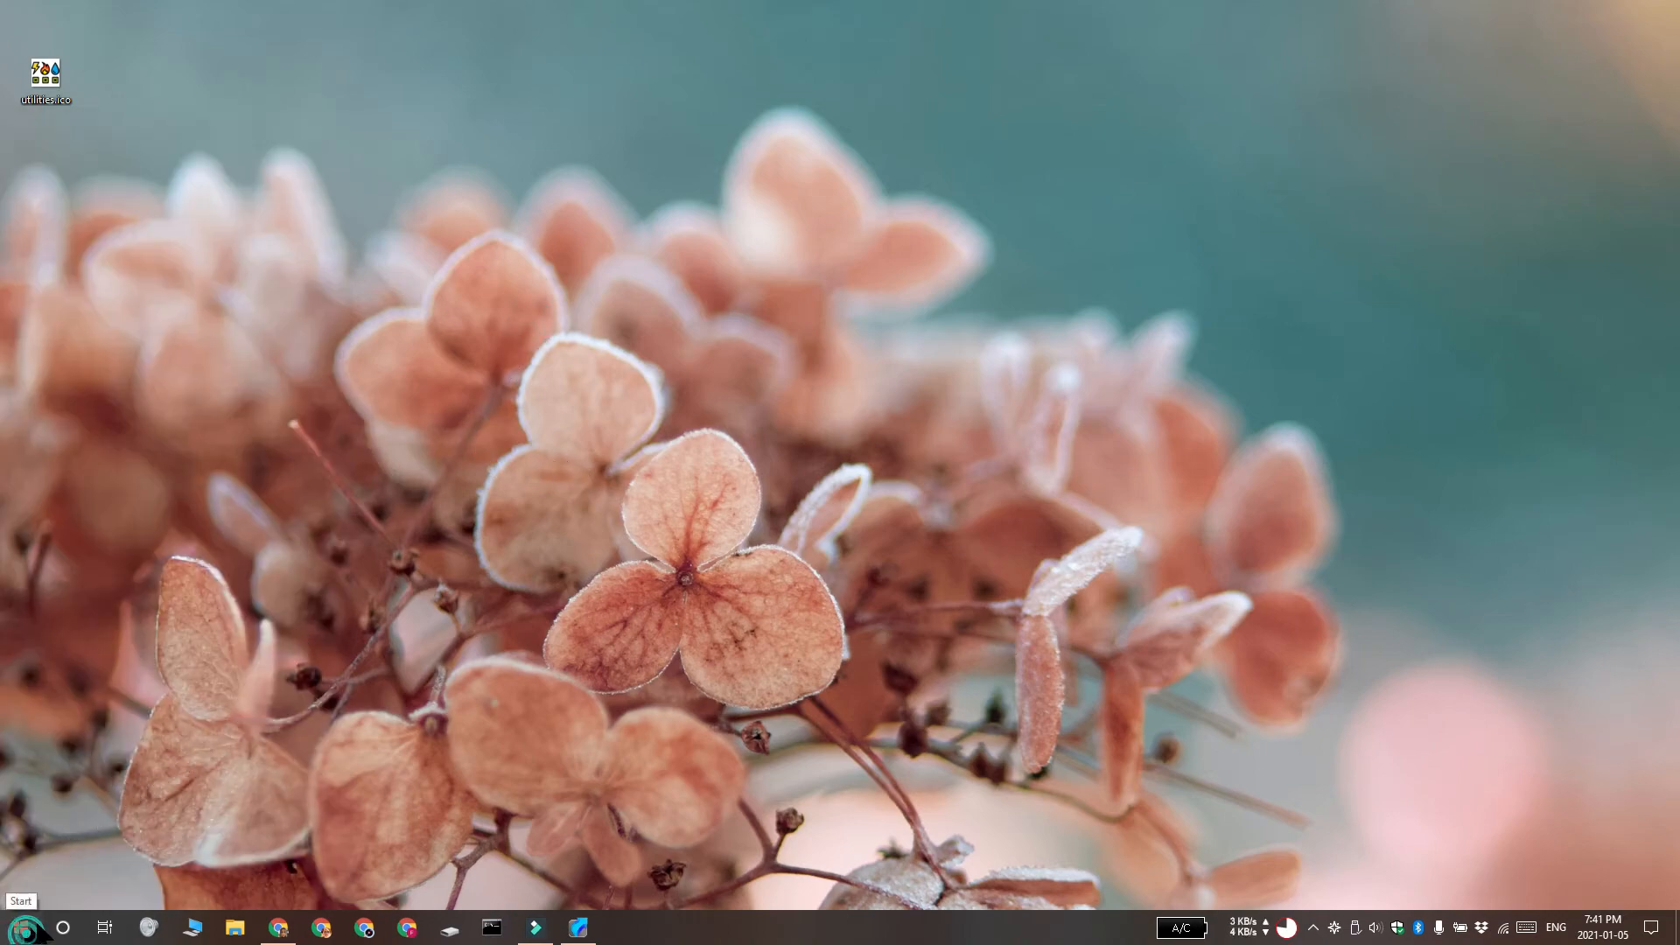
# Open Utility Bills.txt via the pinned Utilities shortcut, then close Notepad.
pyautogui.click(19, 926)
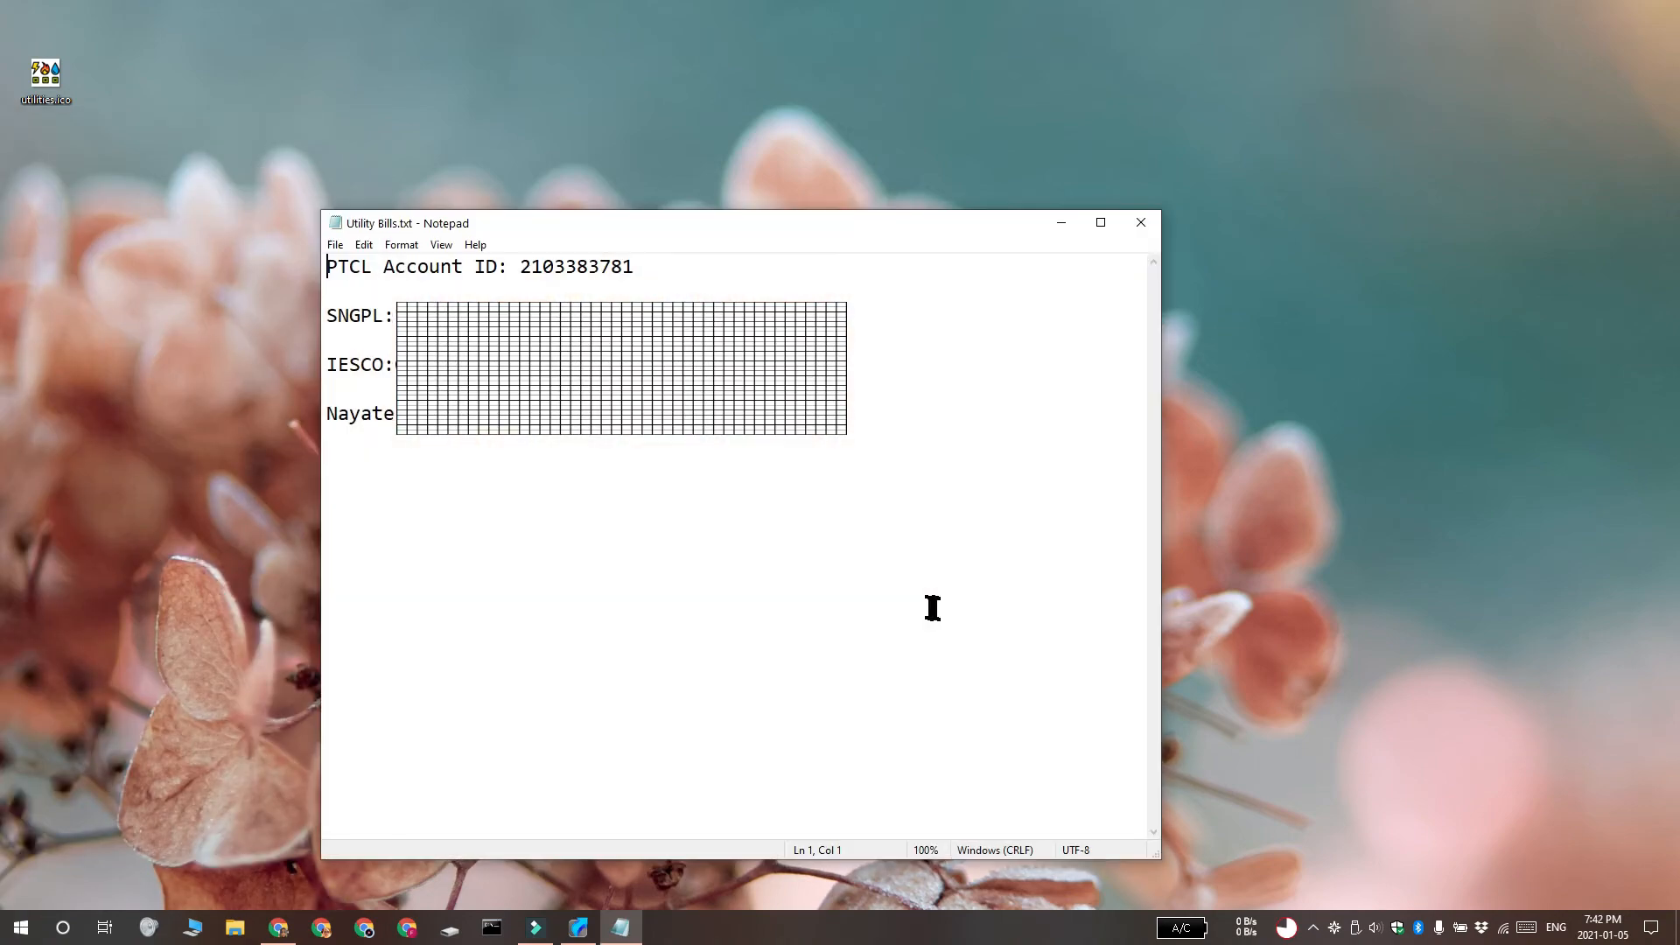
pyautogui.moveTo(697, 520)
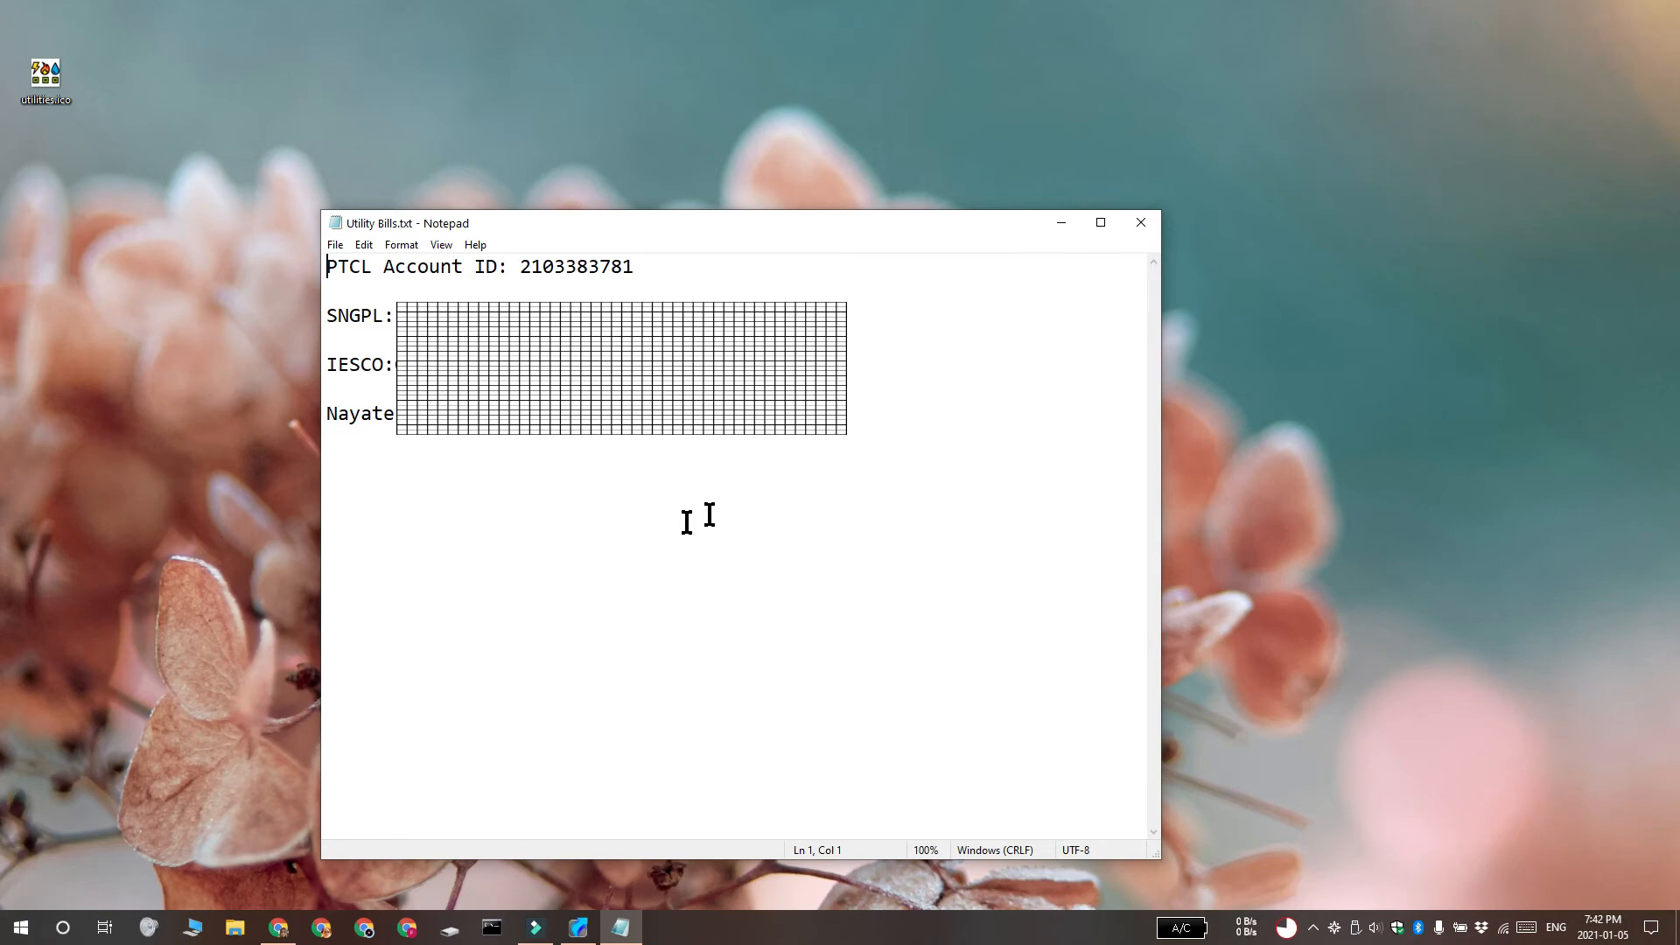
pyautogui.moveTo(1140, 223)
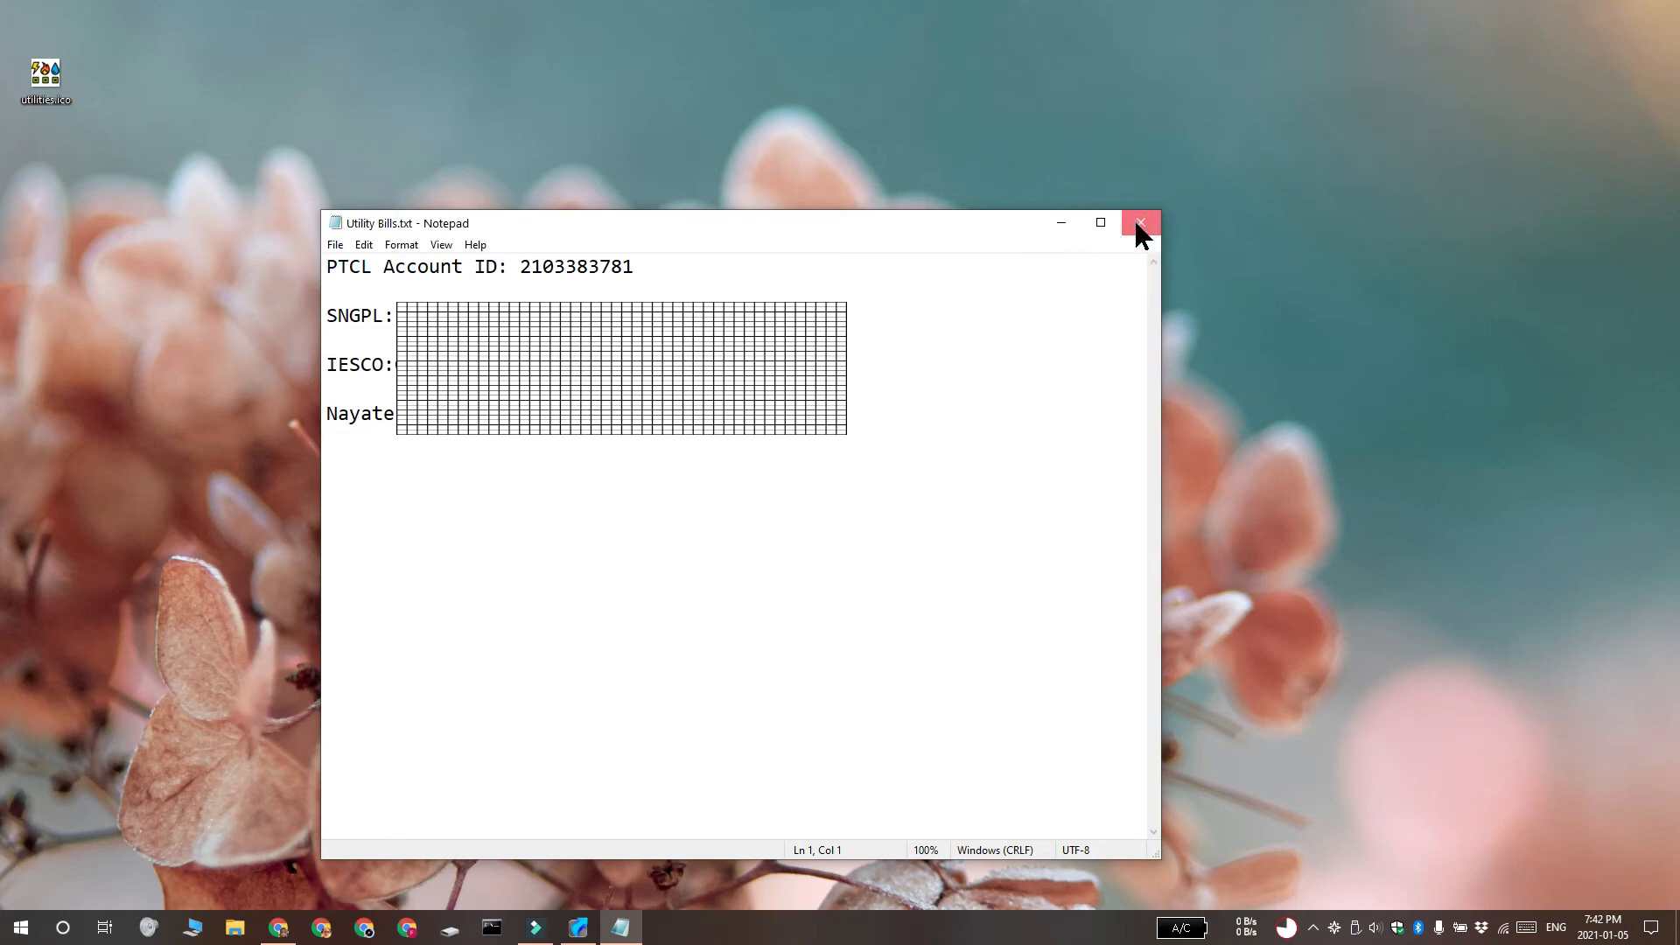
pyautogui.click(1141, 223)
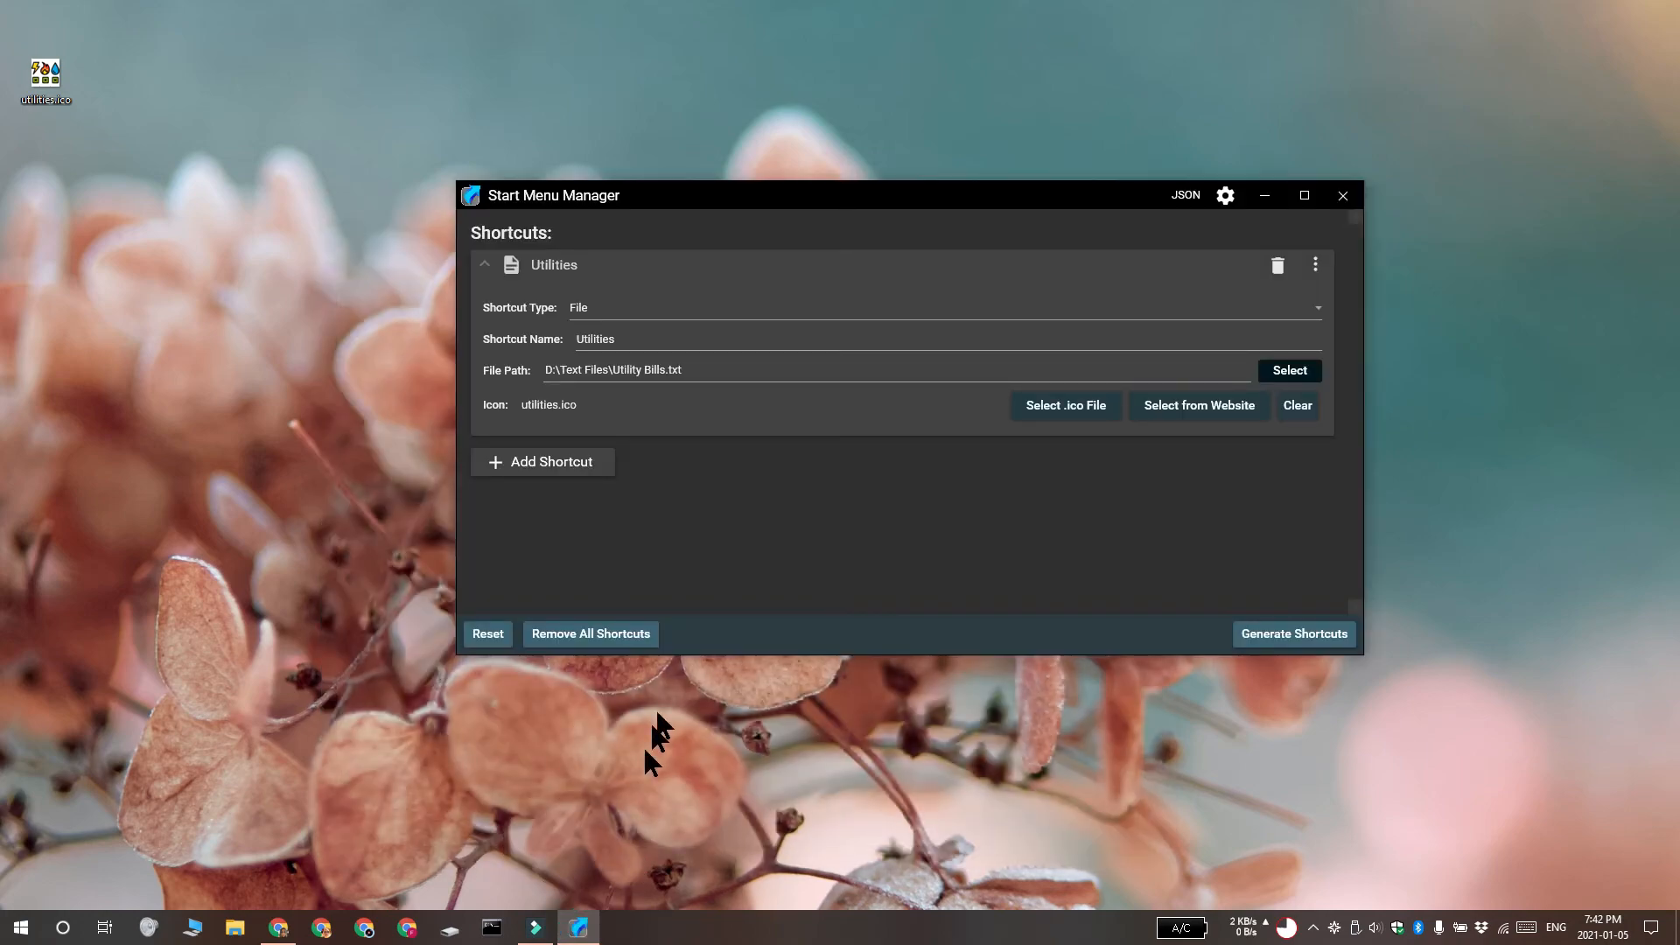
pyautogui.moveTo(1278, 264)
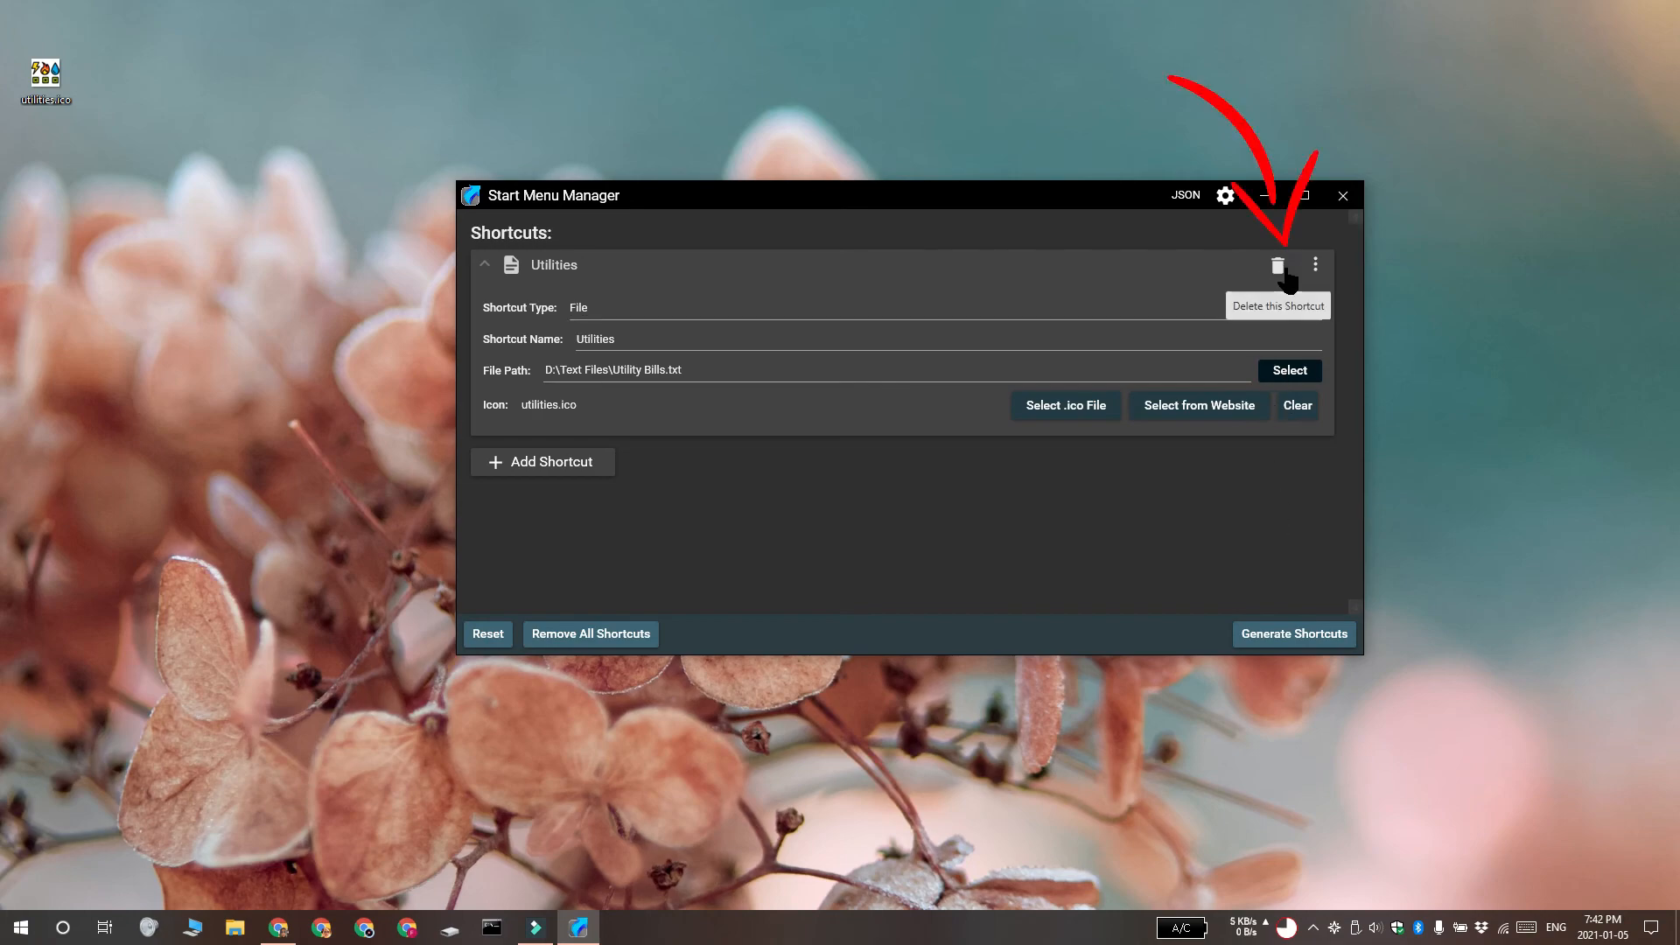
pyautogui.moveTo(1419, 509)
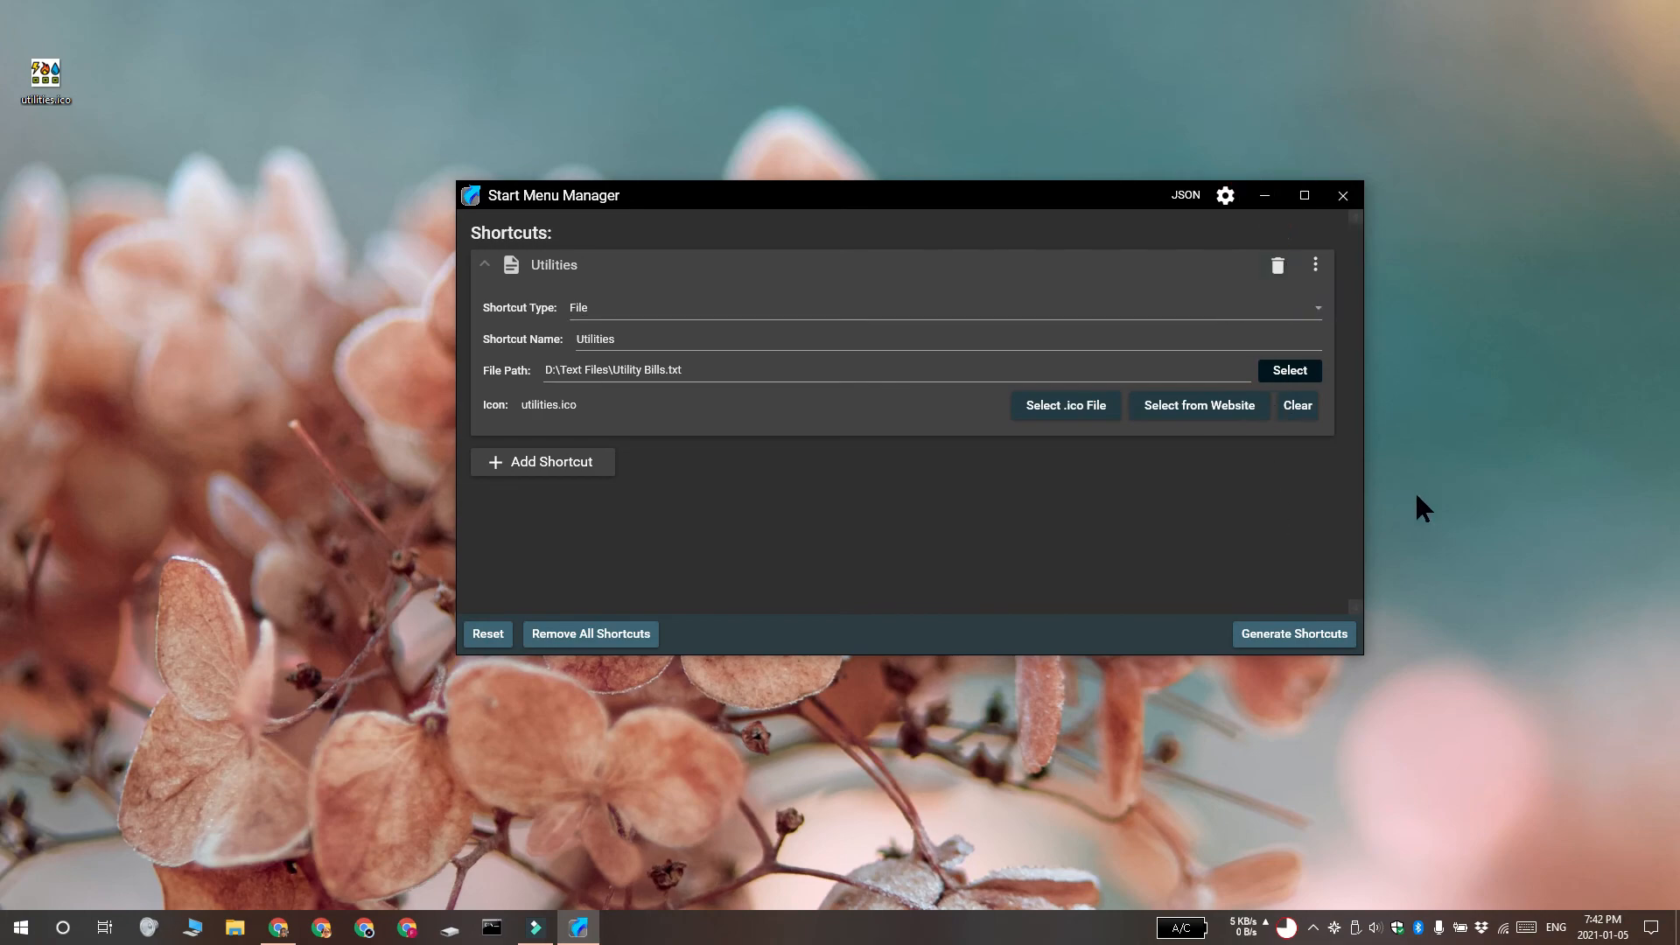